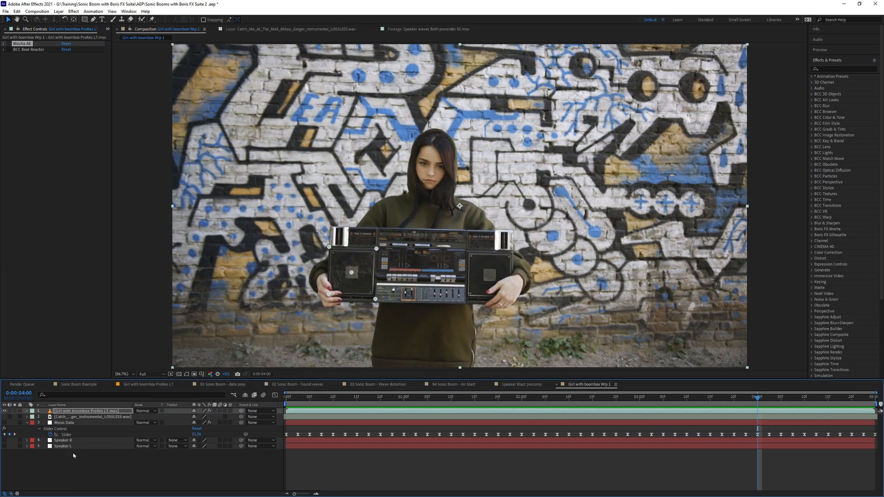
- Browse the Effect menu toward BCC Particles > BCC Particle Illusion for the footage layer
{"action": "left_click", "coordinate": [73, 11]}
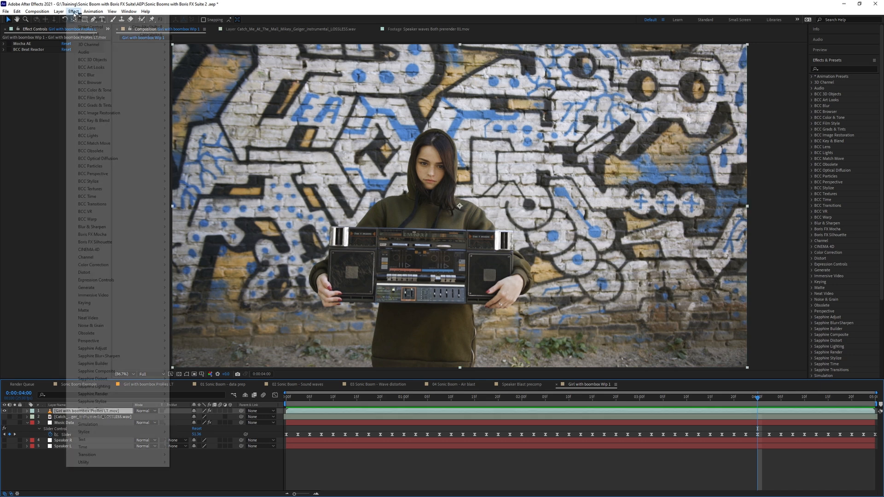
{"action": "mouse_move", "coordinate": [95, 243]}
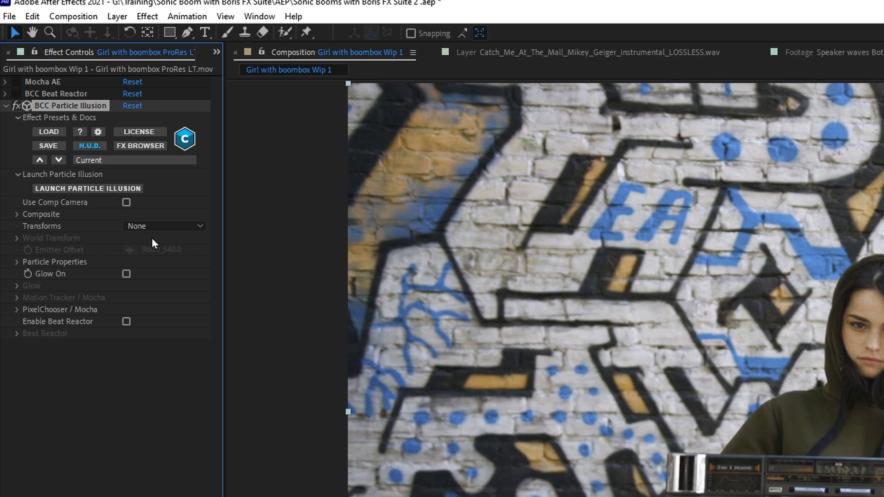
- Launch Particle Illusion and preview blue vector, volcano, lava and ground-burst emitters, then reach the View menu
{"action": "left_click", "coordinate": [88, 188]}
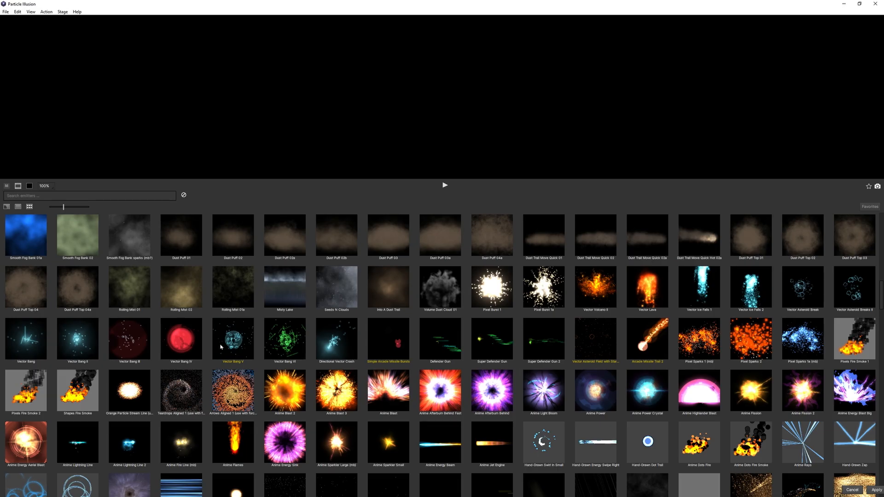
{"action": "left_click", "coordinate": [336, 340]}
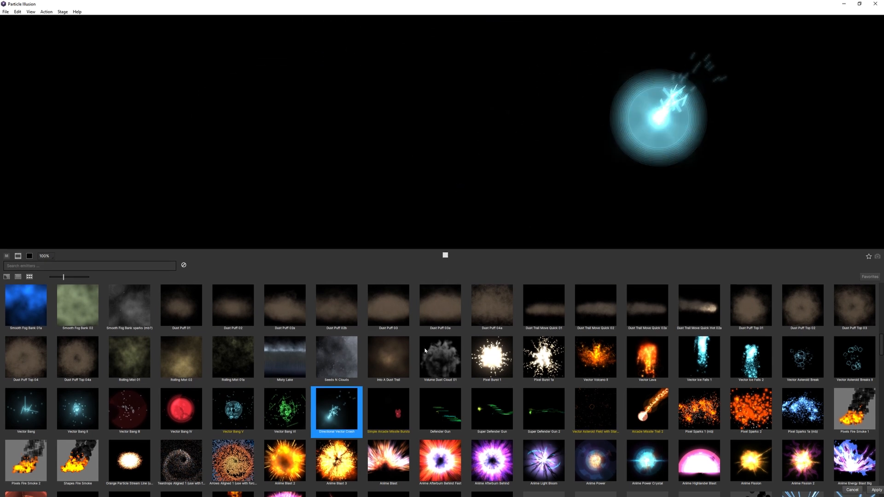
{"action": "left_click", "coordinate": [491, 358]}
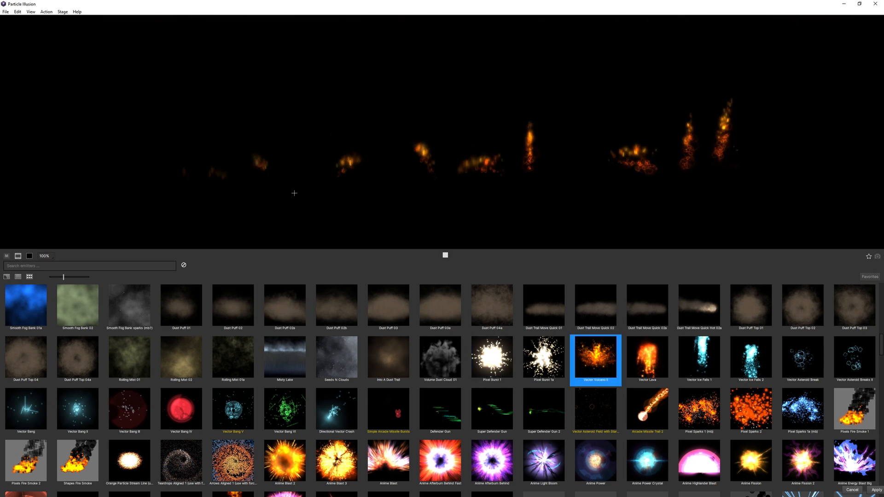
{"action": "left_click", "coordinate": [647, 359]}
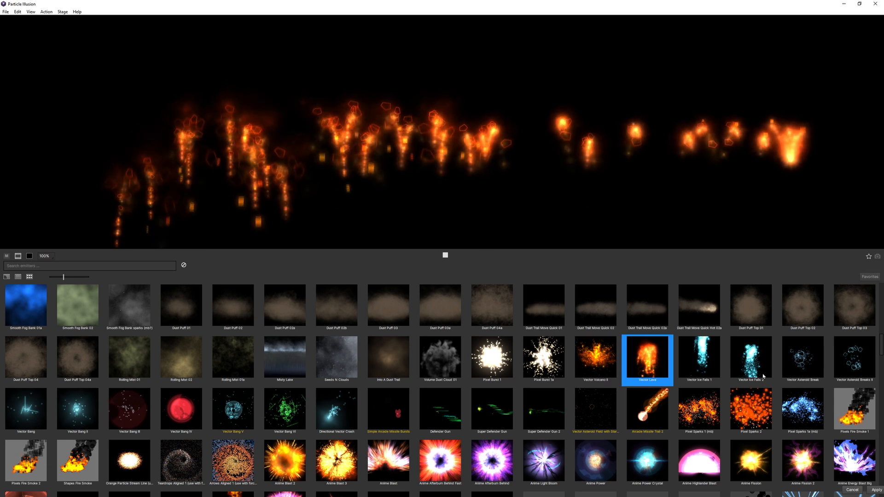
{"action": "left_click", "coordinate": [750, 410]}
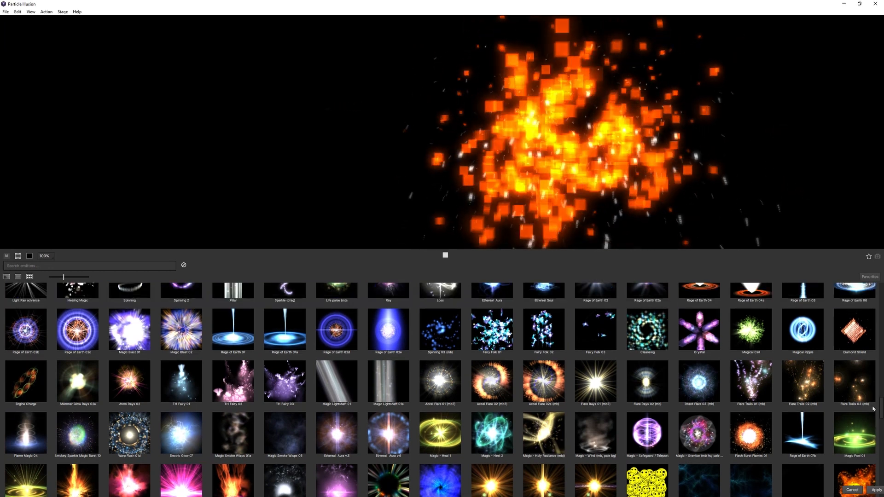
{"action": "left_click", "coordinate": [284, 436]}
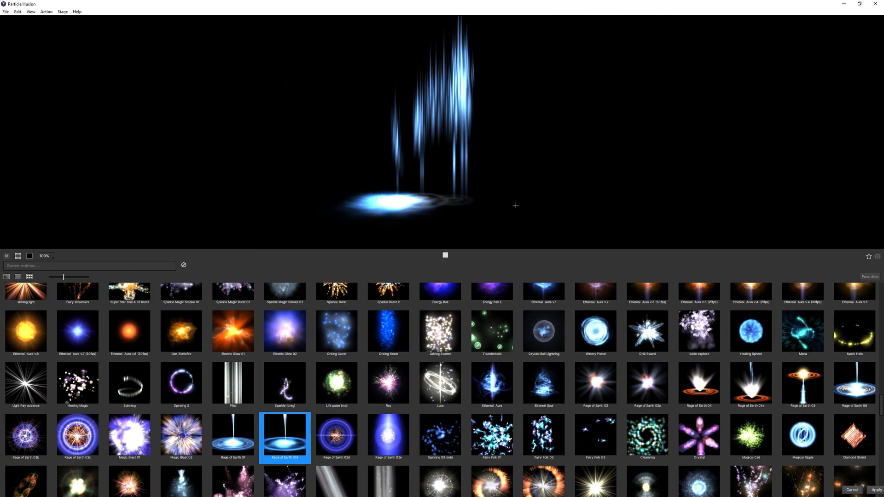
{"action": "left_click", "coordinate": [181, 385]}
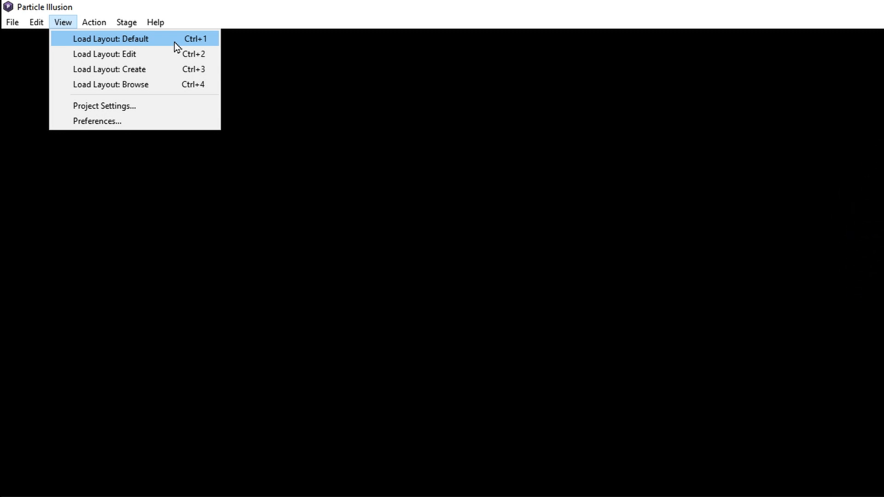
- Load the Default layout, search 'basic', and add the first Basic Emitter to Layer 1
{"action": "left_click", "coordinate": [112, 39]}
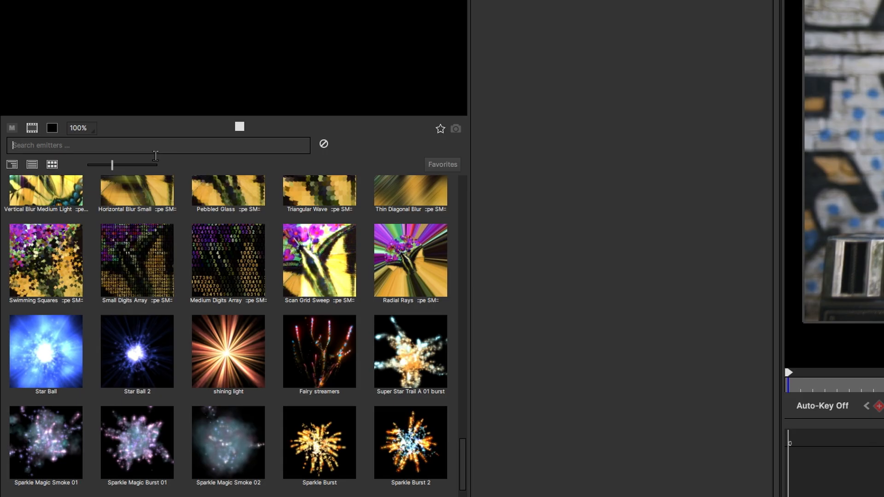
{"action": "type", "text": "basic"}
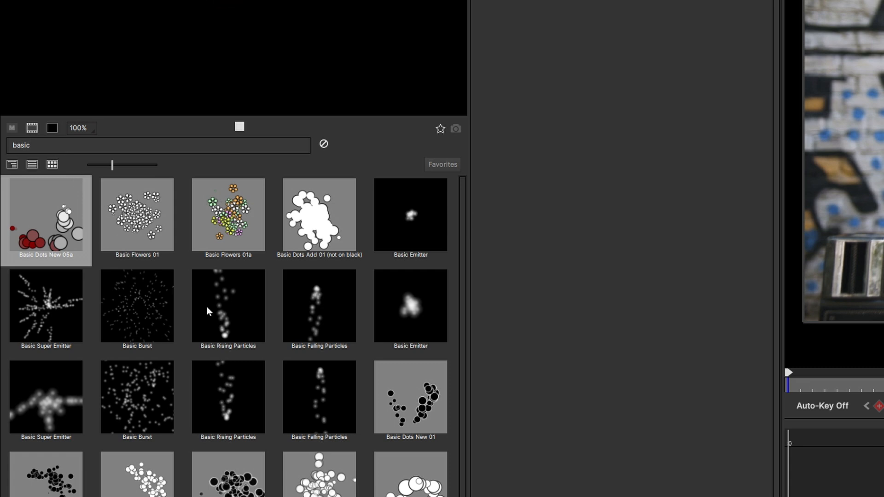
{"action": "left_click", "coordinate": [411, 214]}
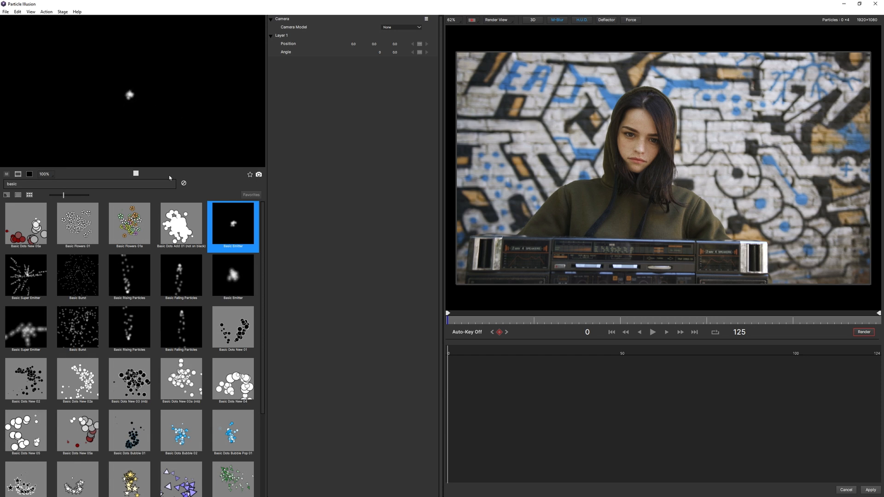
{"action": "left_click", "coordinate": [232, 277]}
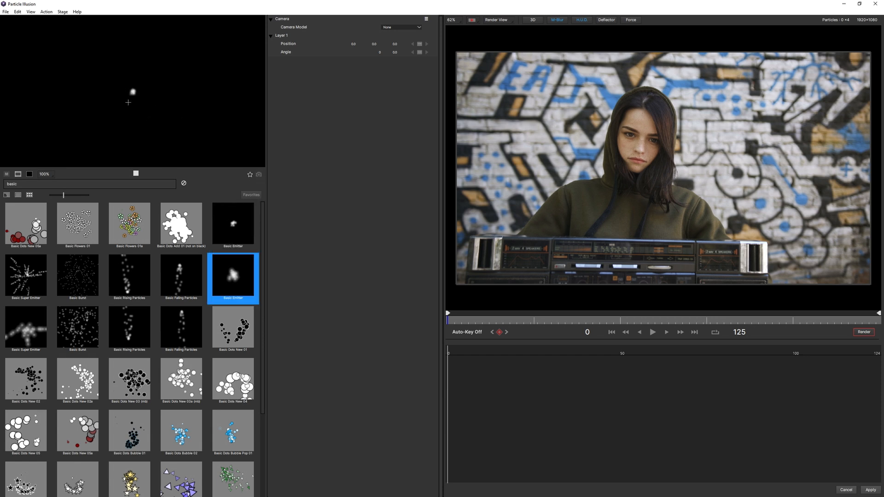
{"action": "left_click", "coordinate": [232, 225]}
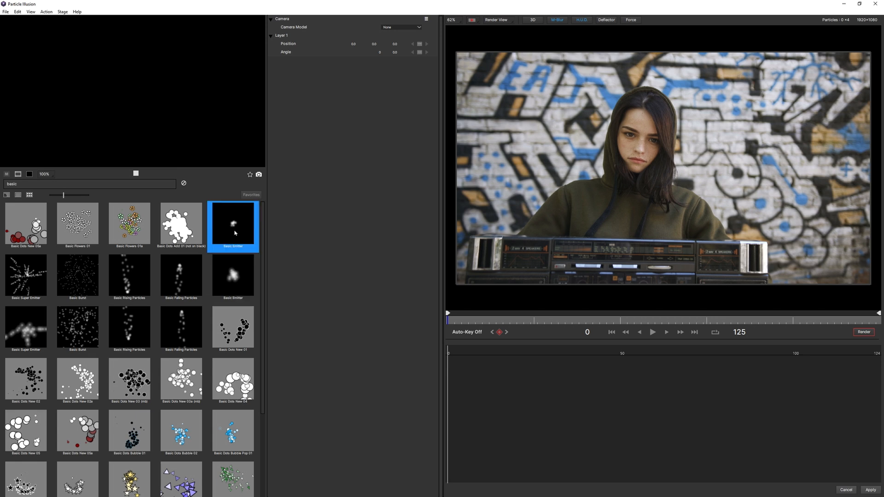
{"action": "left_click", "coordinate": [233, 276]}
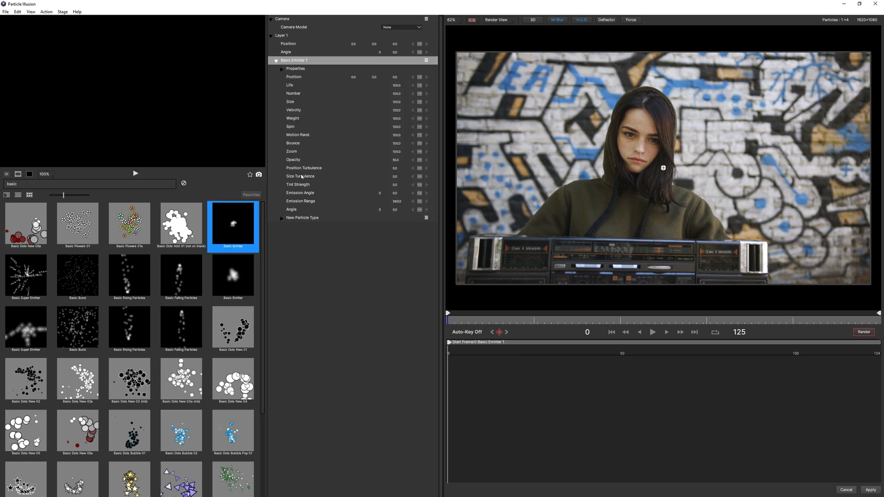
- In the Edit layout, scrub the footage and raise the Basic Emitter's Zoom into a large glow
{"action": "left_click", "coordinate": [30, 12]}
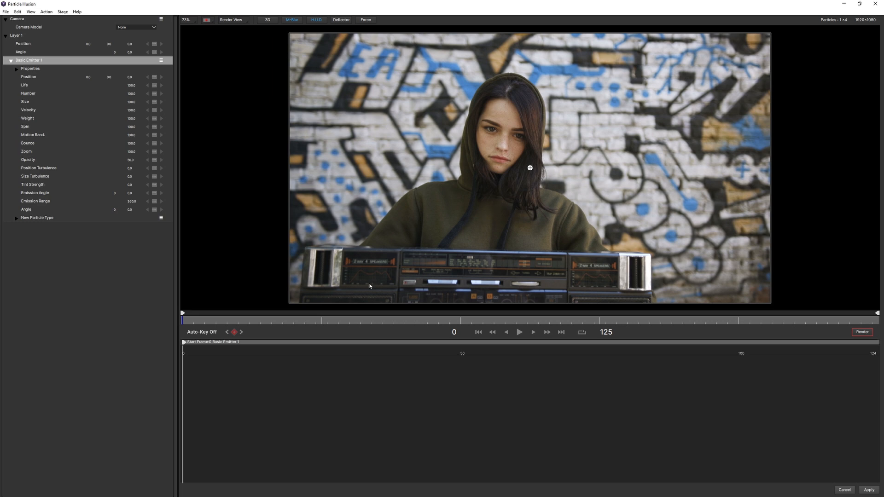
{"action": "left_click", "coordinate": [533, 332]}
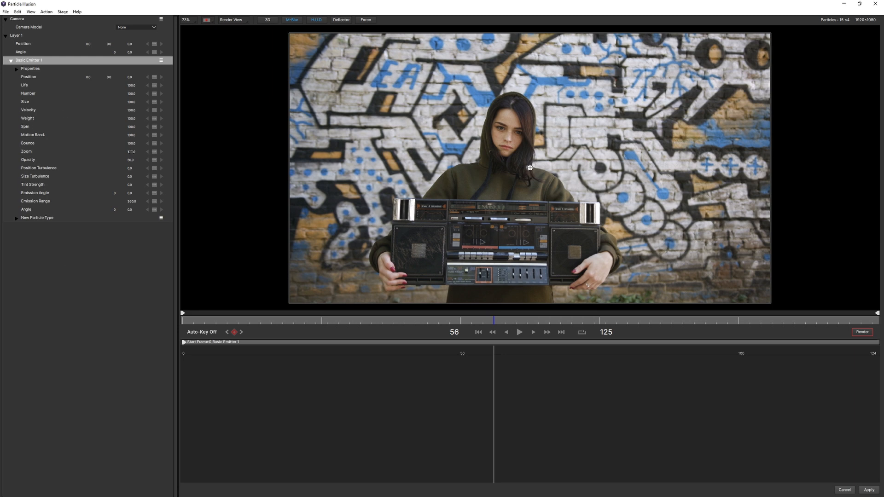
{"action": "left_click", "coordinate": [353, 320]}
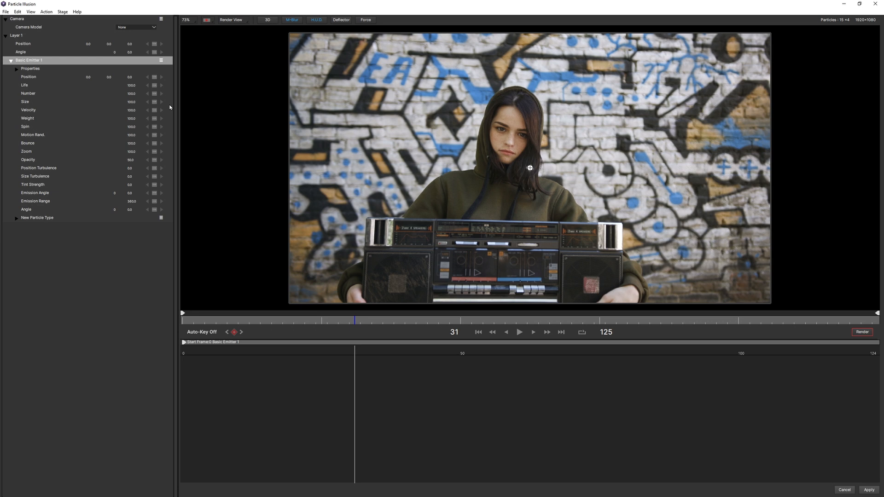
{"action": "mouse_move", "coordinate": [134, 110]}
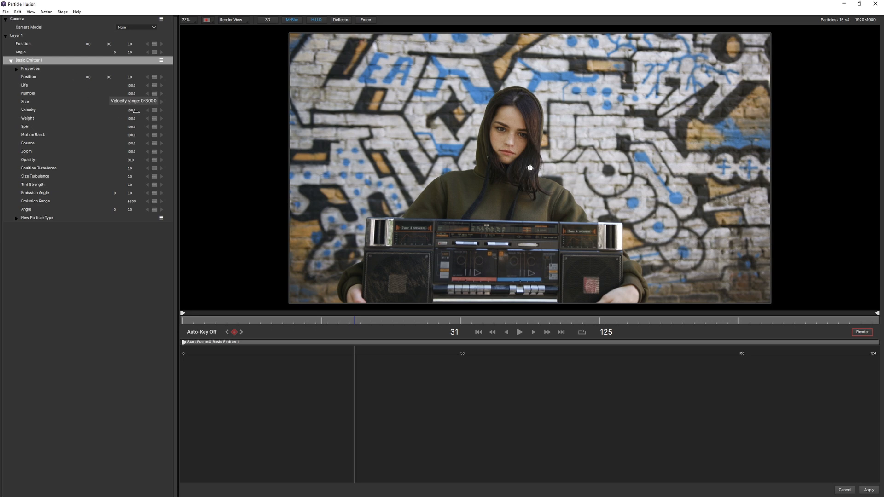
{"action": "mouse_move", "coordinate": [135, 154]}
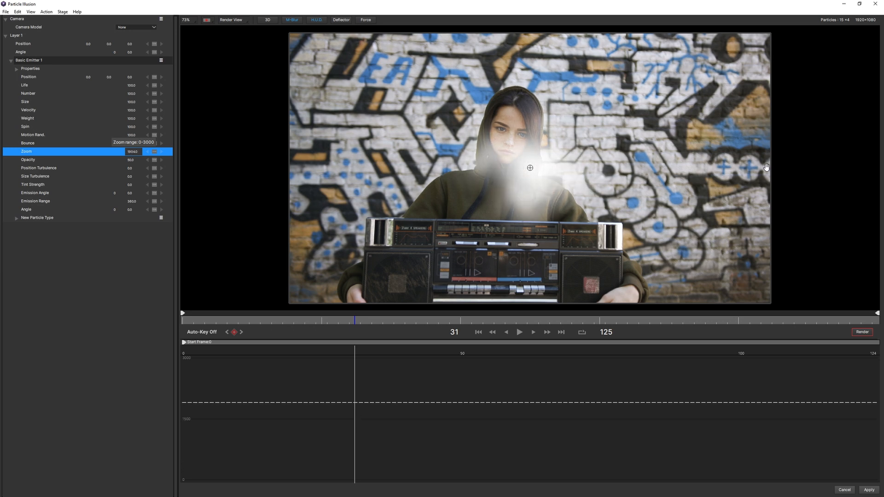
{"action": "left_click", "coordinate": [517, 332]}
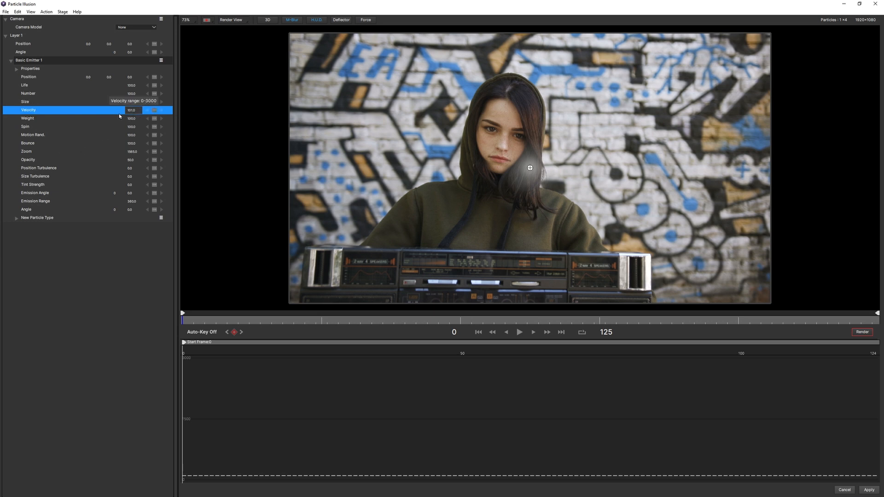
- Tweak another emitter property, preview the glow playback, and expand the particle type
{"action": "left_click", "coordinate": [427, 320]}
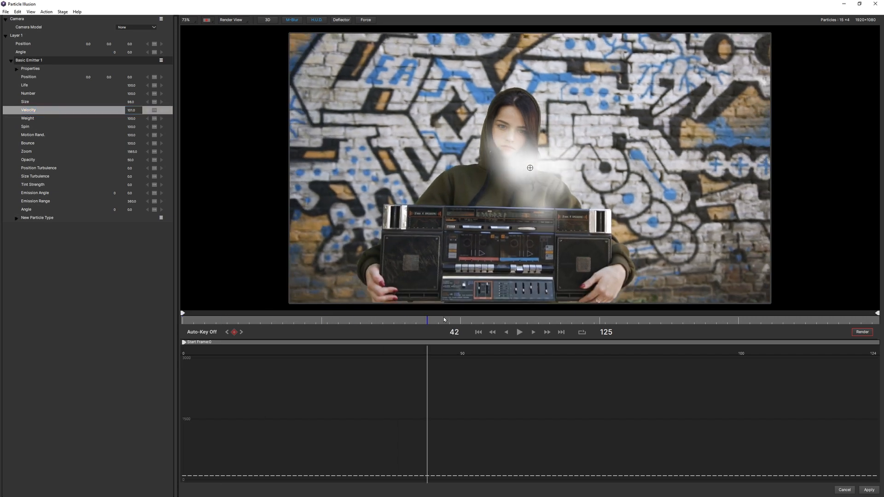
{"action": "left_click", "coordinate": [518, 331]}
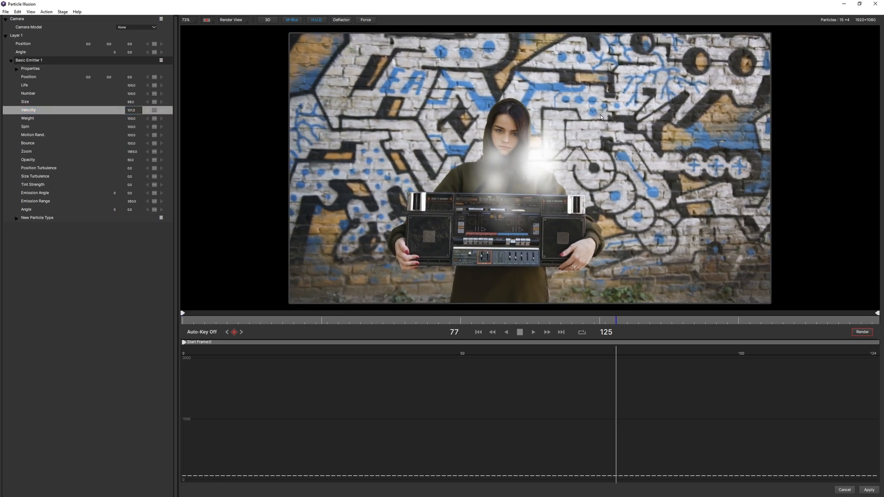
{"action": "left_click", "coordinate": [532, 332]}
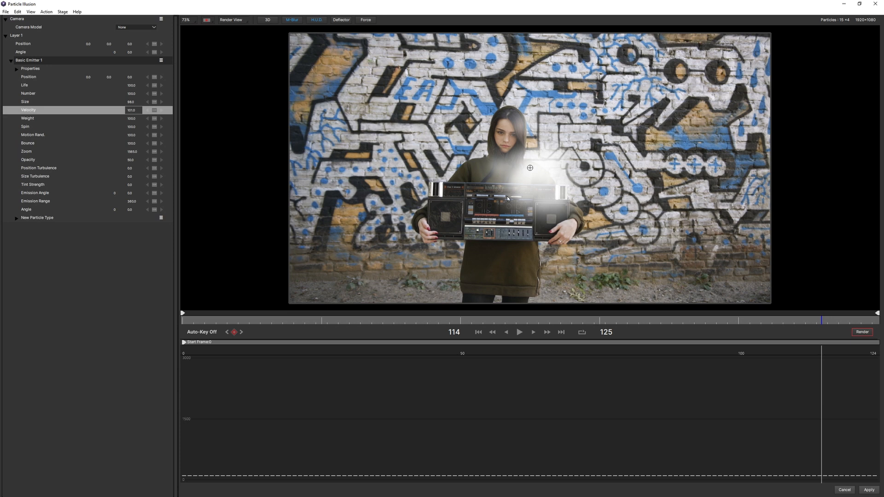
{"action": "mouse_move", "coordinate": [282, 206]}
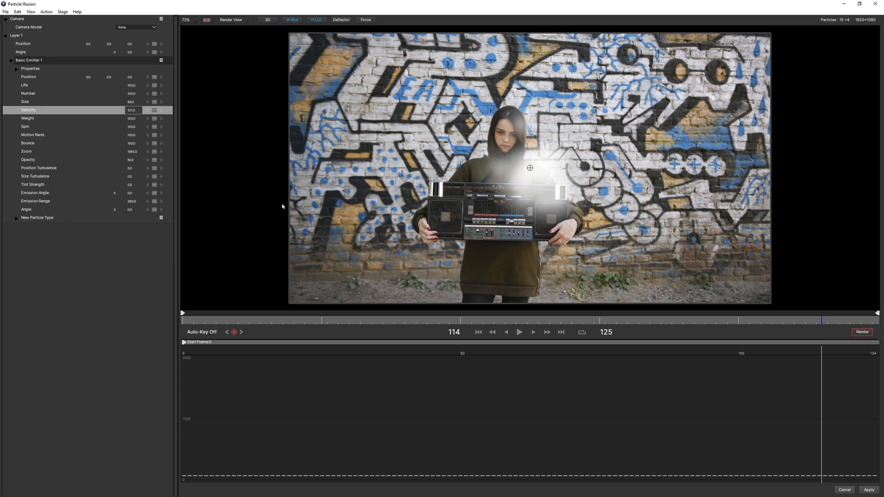
{"action": "mouse_move", "coordinate": [544, 164]}
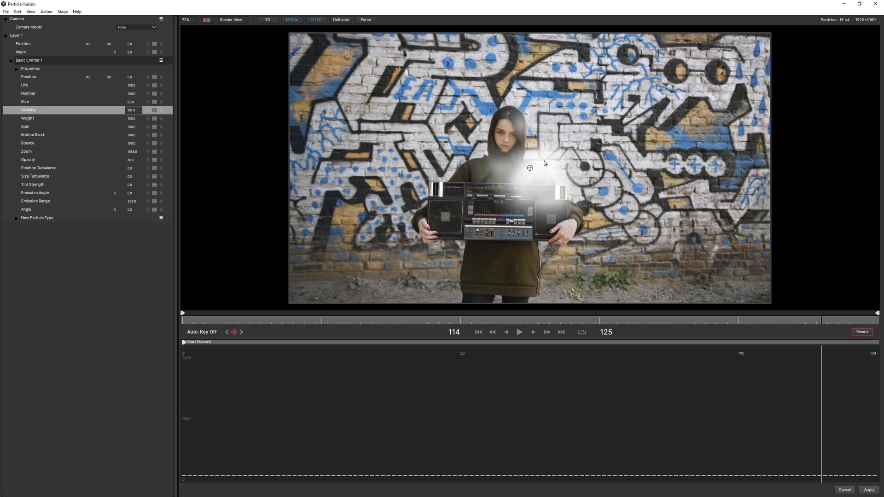
{"action": "left_click", "coordinate": [37, 217]}
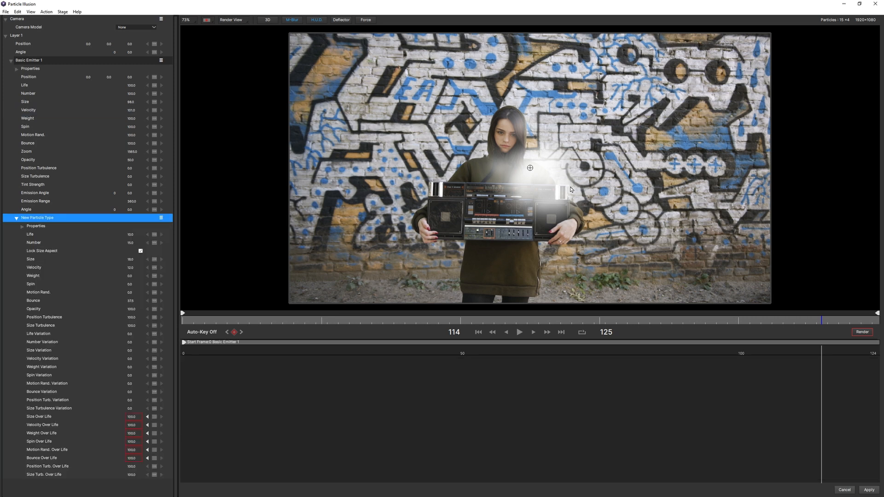
{"action": "mouse_move", "coordinate": [220, 270]}
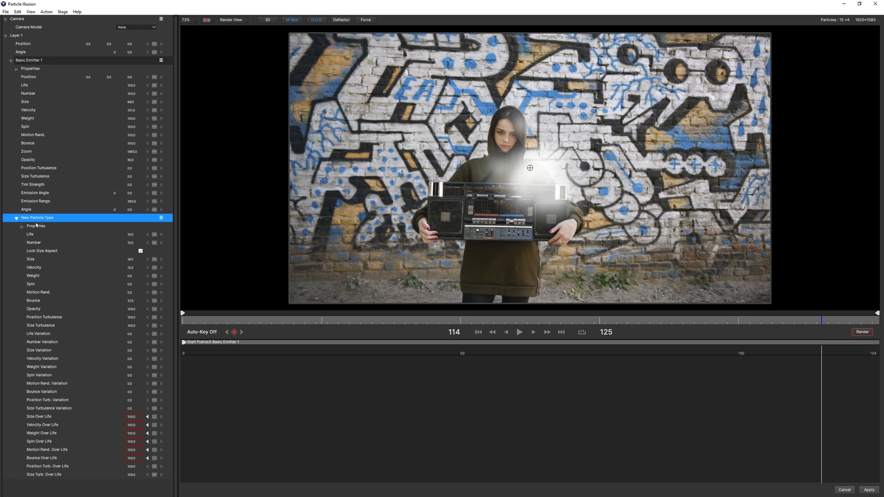
- Expand the particle type's properties and bring up the Particle Shape Editor via its Shape Image swatch
{"action": "left_click", "coordinate": [36, 227]}
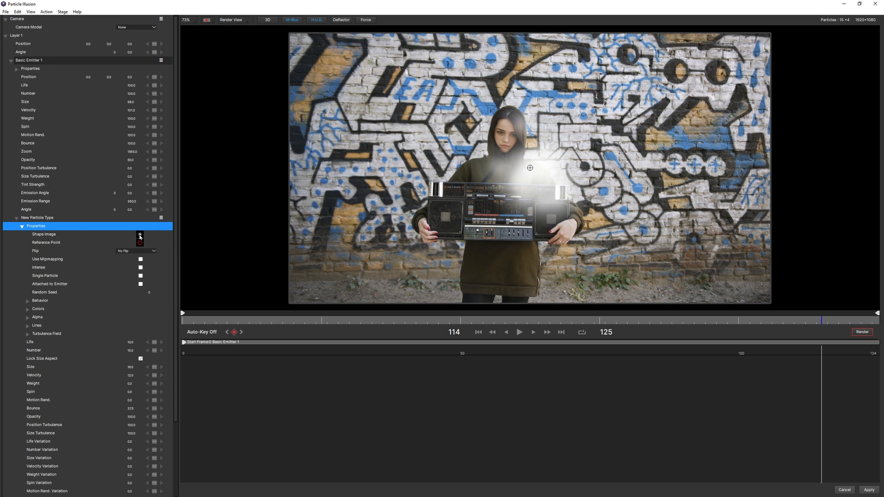
{"action": "left_click", "coordinate": [140, 235]}
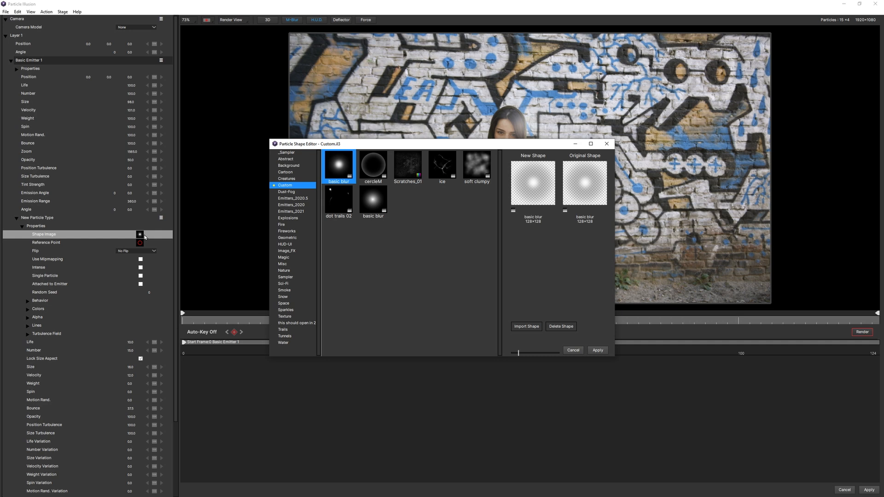
- Browse Abstract, Creatures and Cartoon shapes, then apply the ring_512 shape to the particles
{"action": "left_click", "coordinate": [286, 158]}
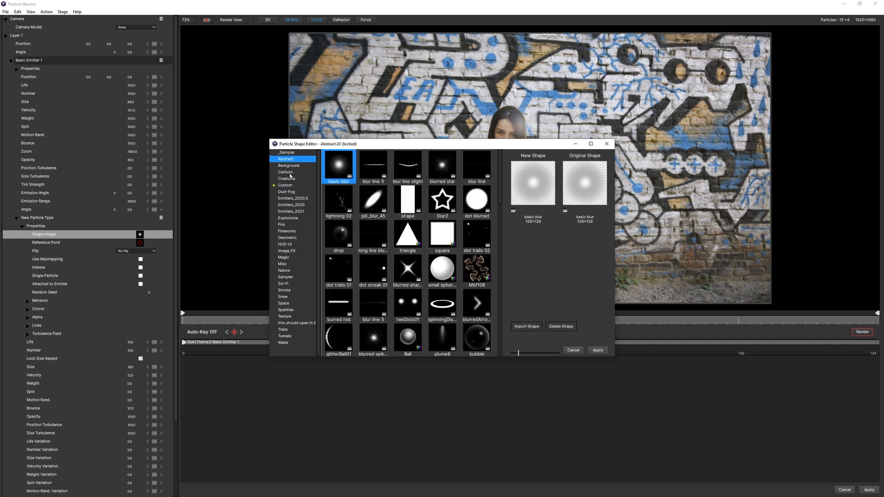
{"action": "left_click", "coordinate": [286, 178]}
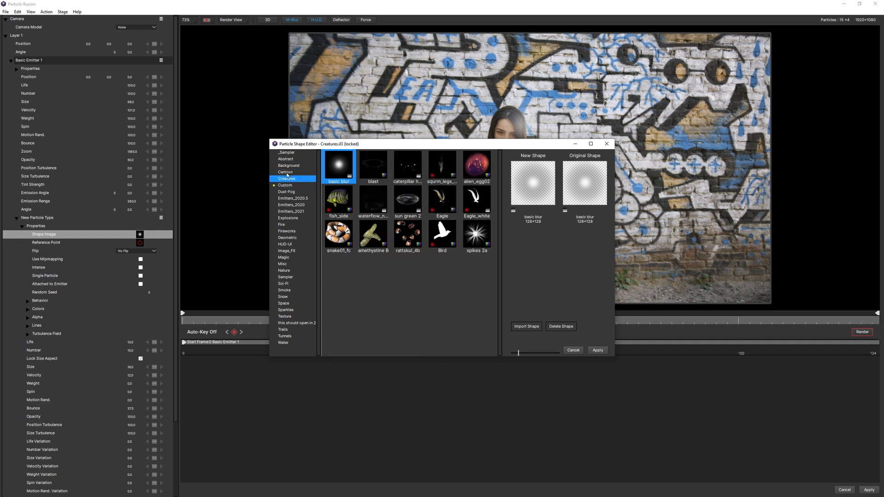
{"action": "left_click", "coordinate": [285, 172]}
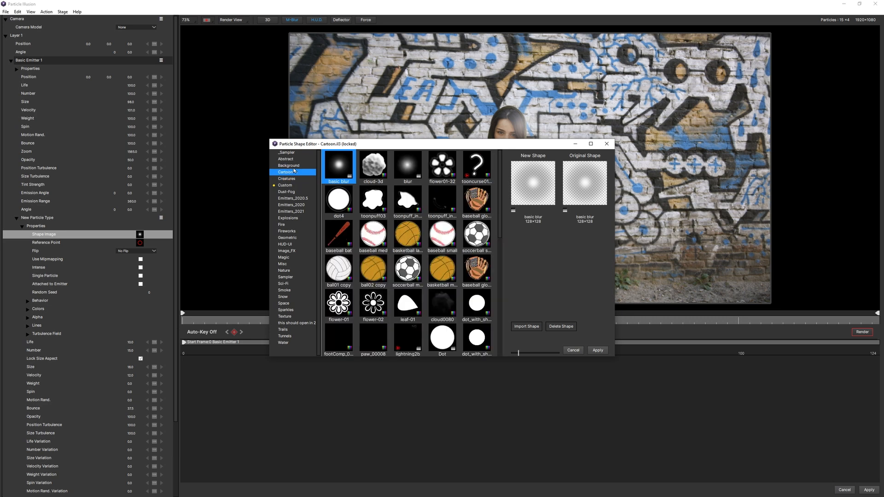
{"action": "scroll", "scroll_direction": "down", "scroll_amount": 3}
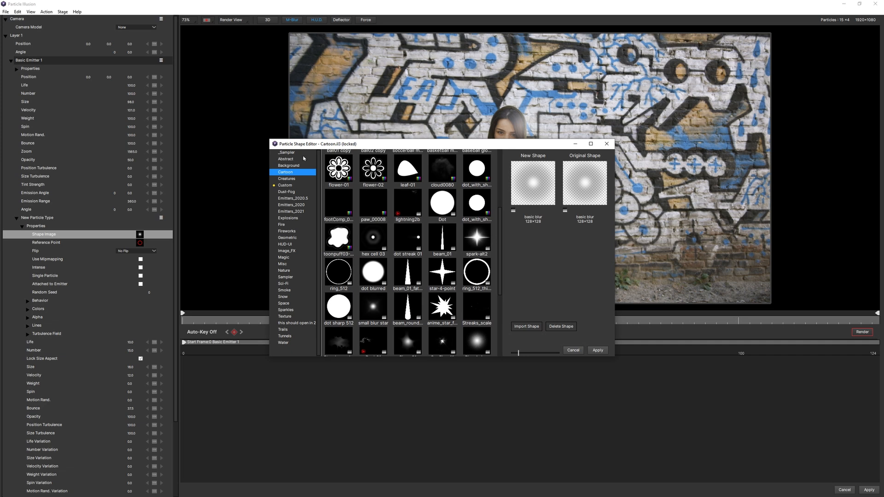
{"action": "left_click", "coordinate": [338, 272]}
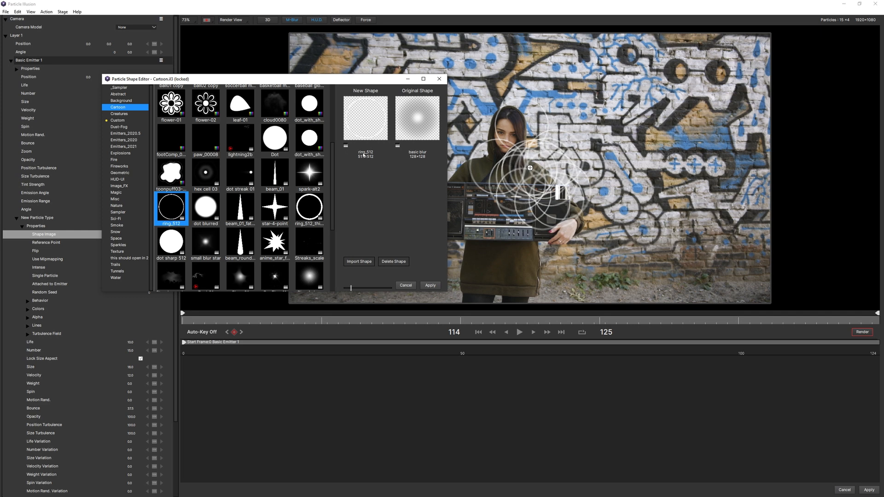
{"action": "mouse_move", "coordinate": [365, 157]}
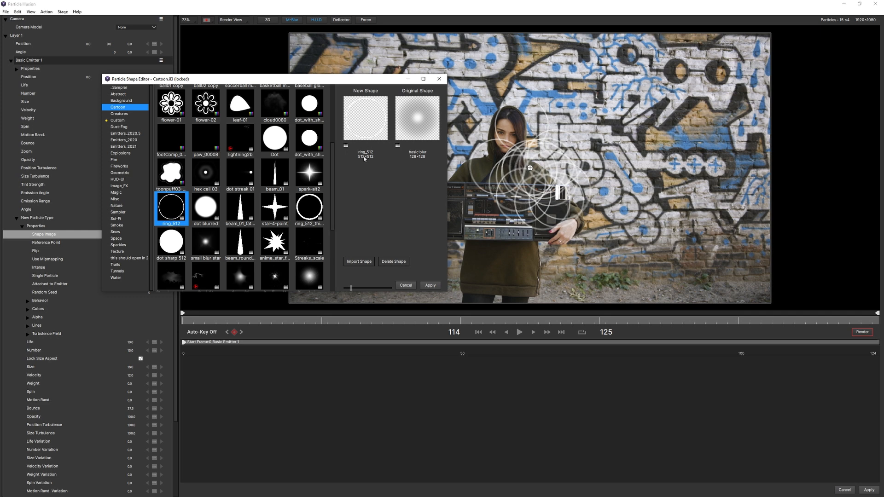
{"action": "mouse_move", "coordinate": [376, 162]}
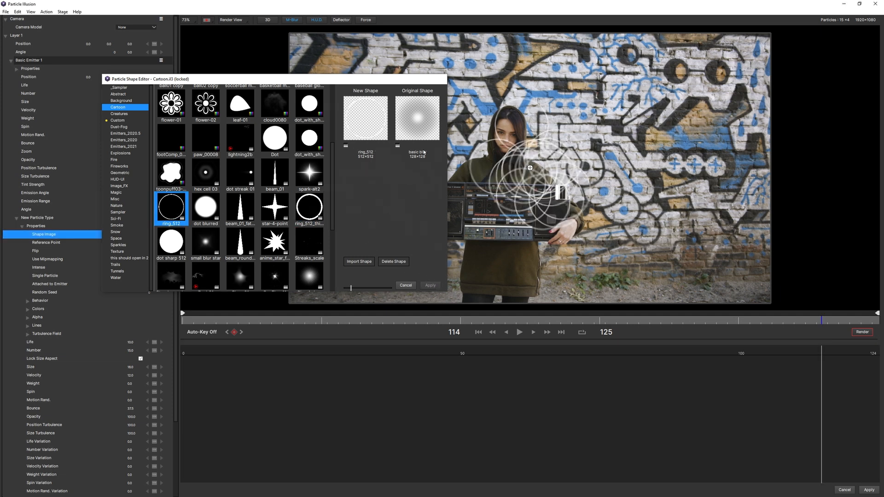
{"action": "left_click", "coordinate": [430, 285]}
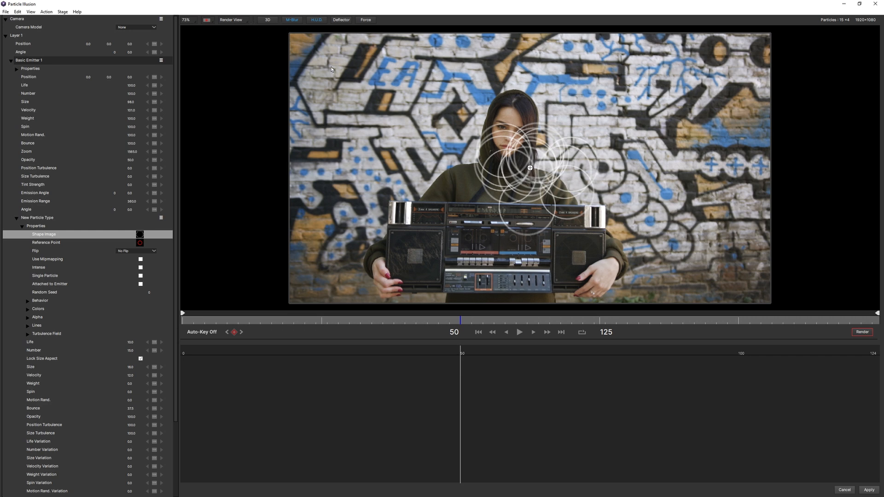
{"action": "mouse_move", "coordinate": [152, 168]}
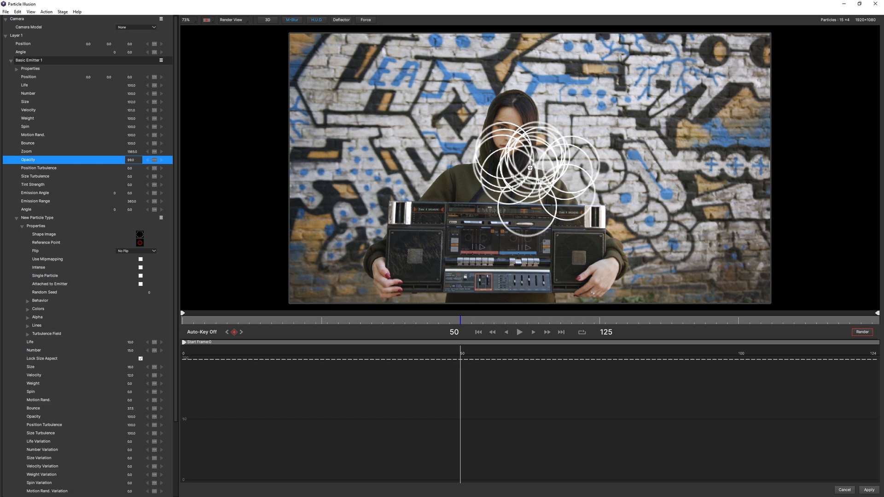
- Set the particle Velocity to 0 and preview the still ring over the footage
{"action": "left_click", "coordinate": [68, 110]}
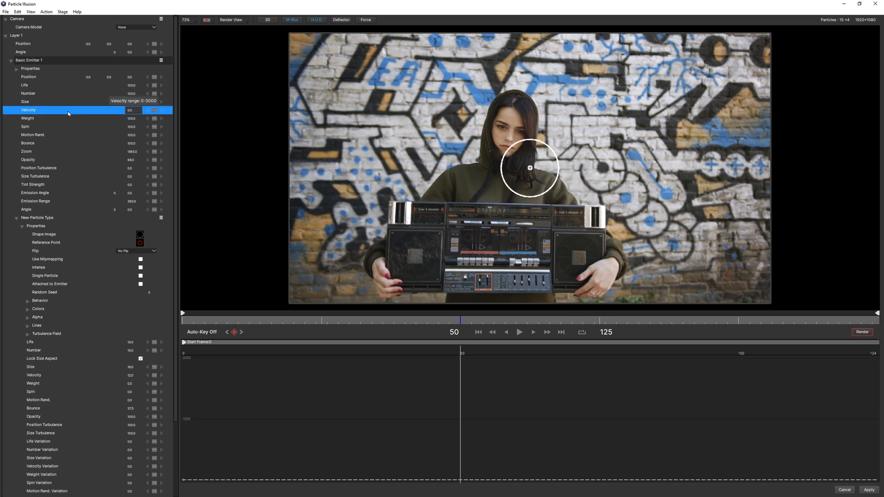
{"action": "left_click", "coordinate": [294, 323]}
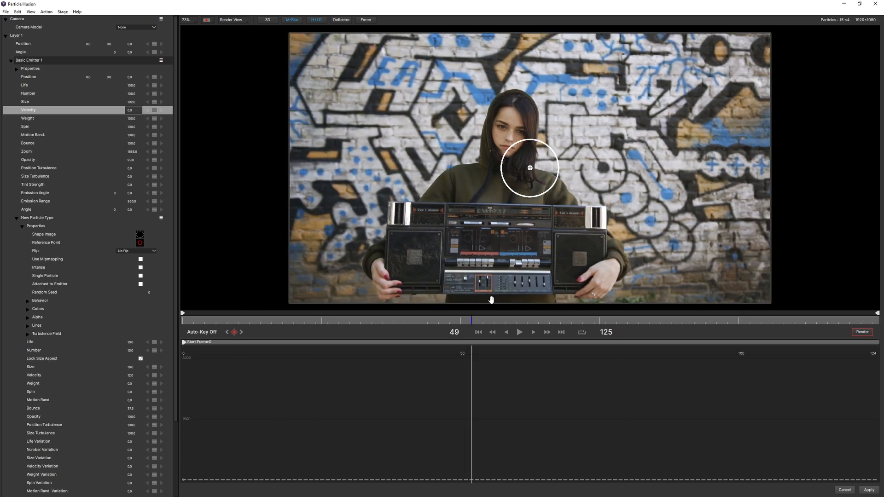
{"action": "left_click", "coordinate": [518, 332]}
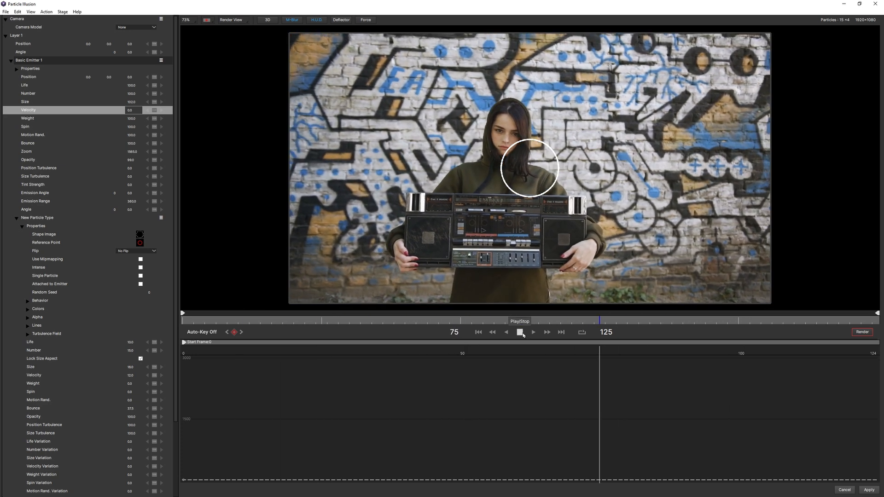
{"action": "left_click", "coordinate": [533, 333]}
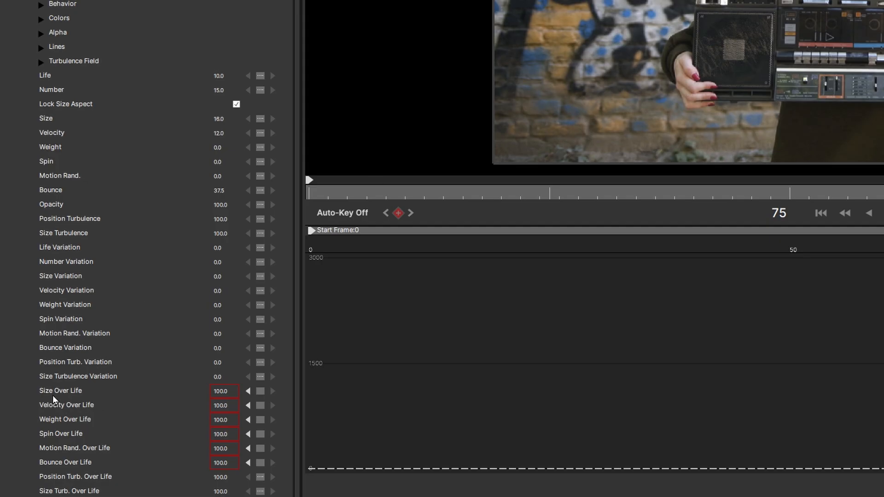
- Shape Size Over Life from 0 upward by raising its end key so rings grow outward
{"action": "left_click", "coordinate": [60, 391]}
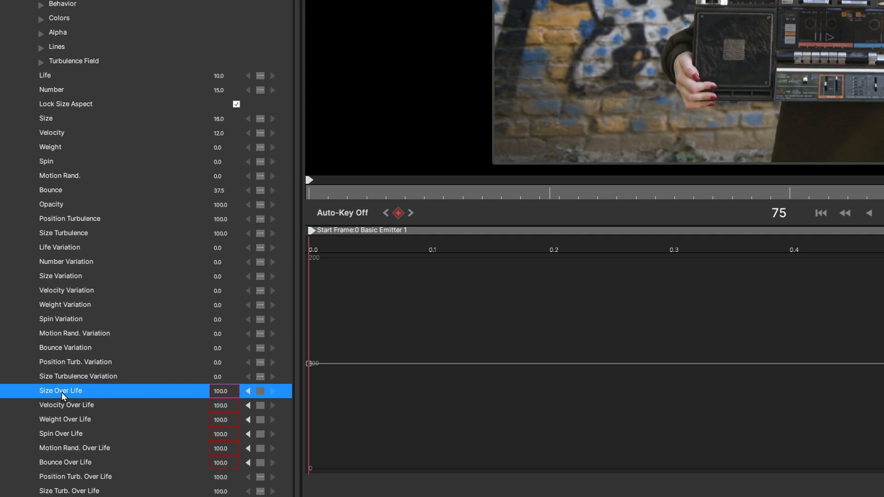
{"action": "mouse_move", "coordinate": [262, 389]}
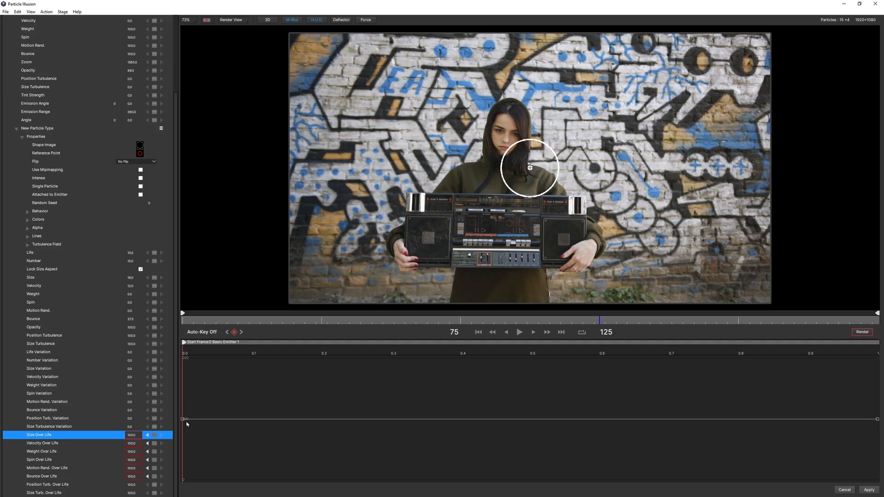
{"action": "mouse_move", "coordinate": [472, 402]}
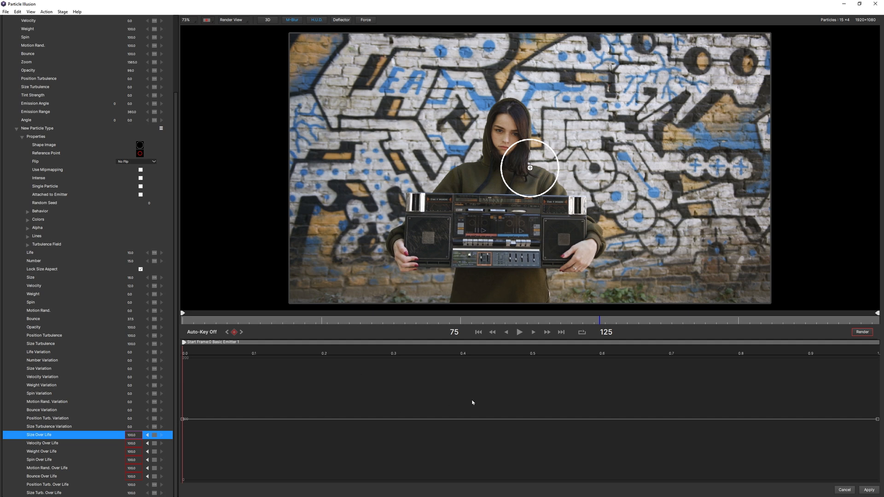
{"action": "mouse_move", "coordinate": [178, 420]}
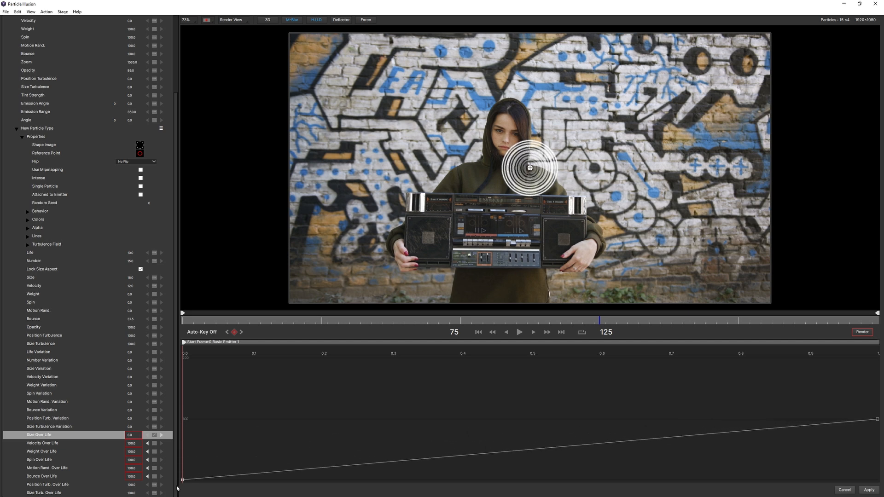
{"action": "left_click", "coordinate": [518, 331]}
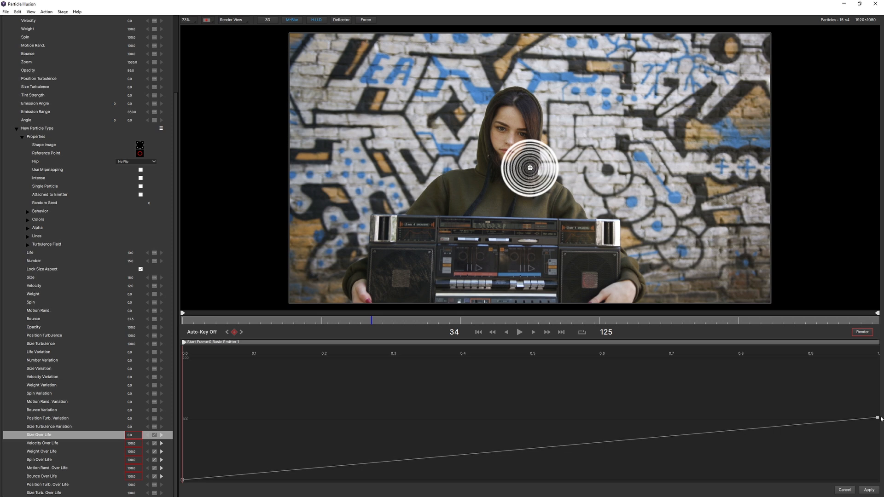
{"action": "left_click_drag", "start_coordinate": [877, 417], "coordinate": [878, 357]}
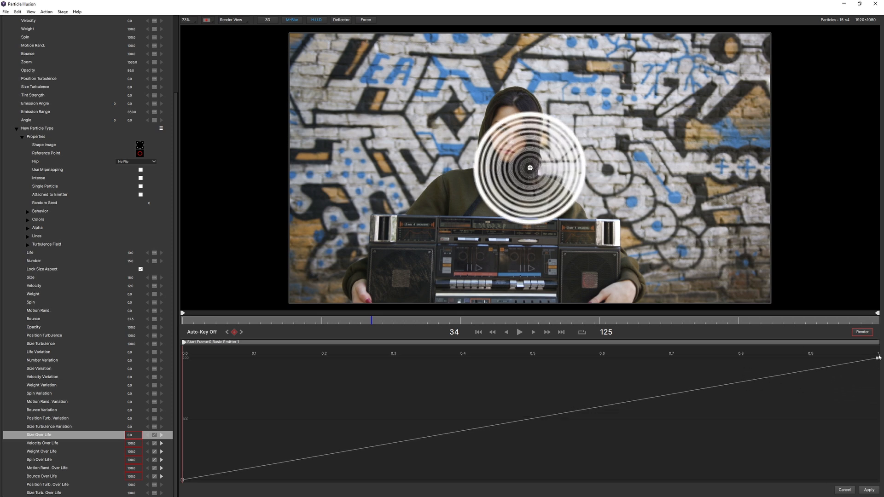
{"action": "mouse_move", "coordinate": [409, 315]}
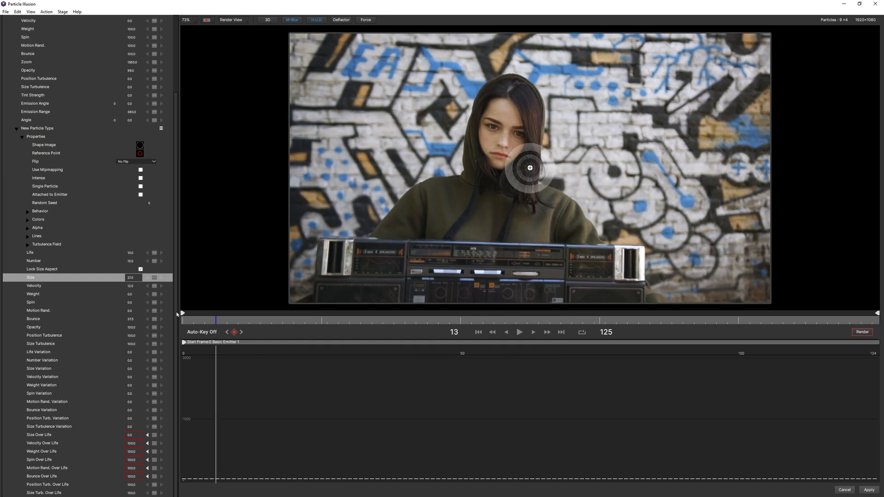
- At frame 0, switch the Size Over Life curve interpolation from linear to Bezier
{"action": "left_click", "coordinate": [477, 332]}
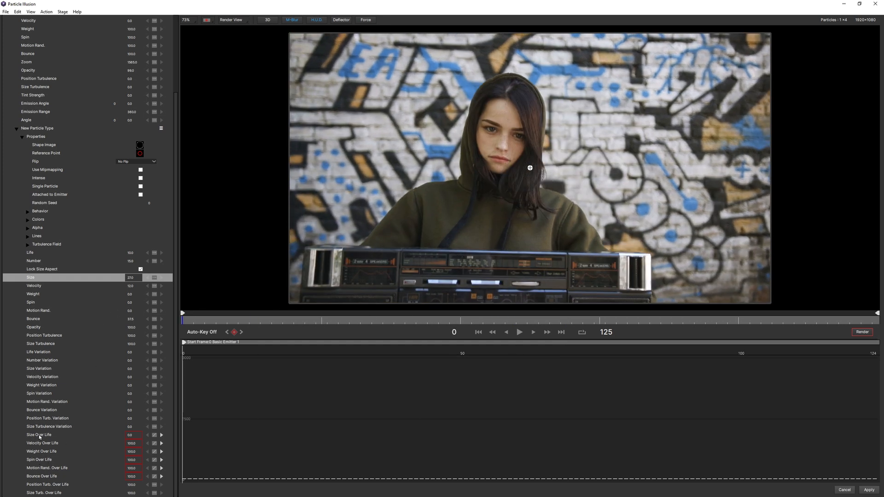
{"action": "left_click", "coordinate": [39, 435]}
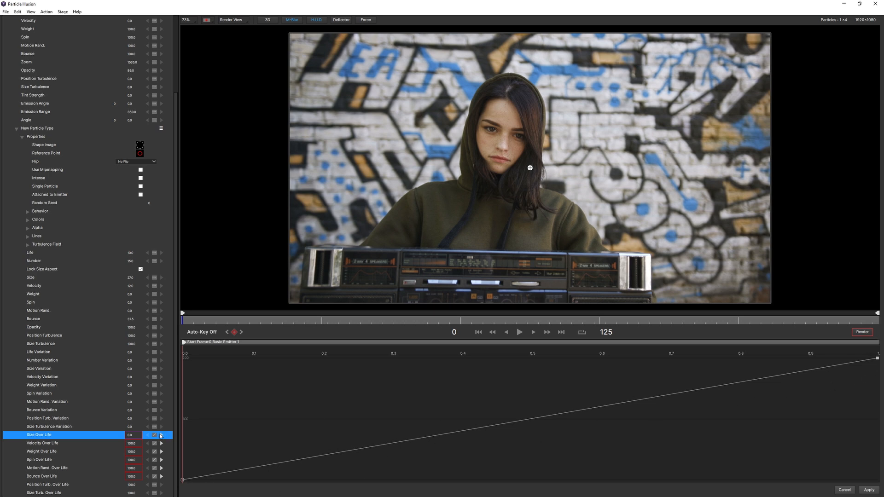
{"action": "left_click", "coordinate": [154, 435]}
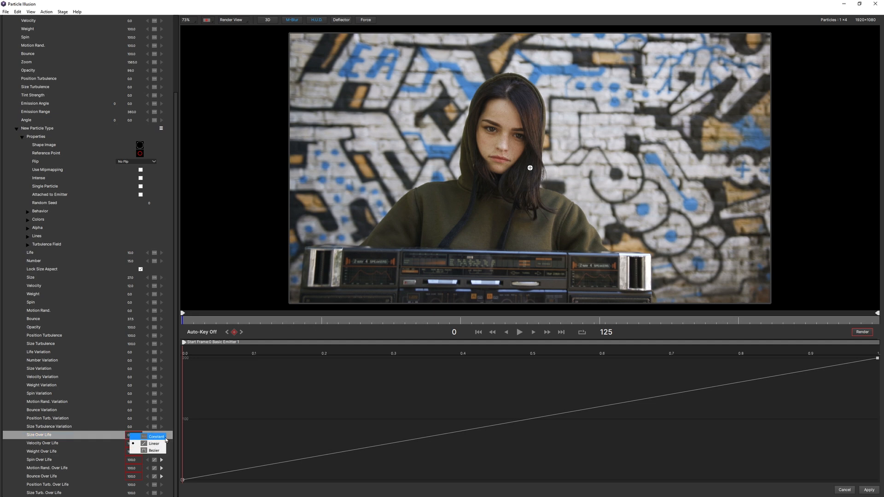
{"action": "left_click", "coordinate": [152, 450]}
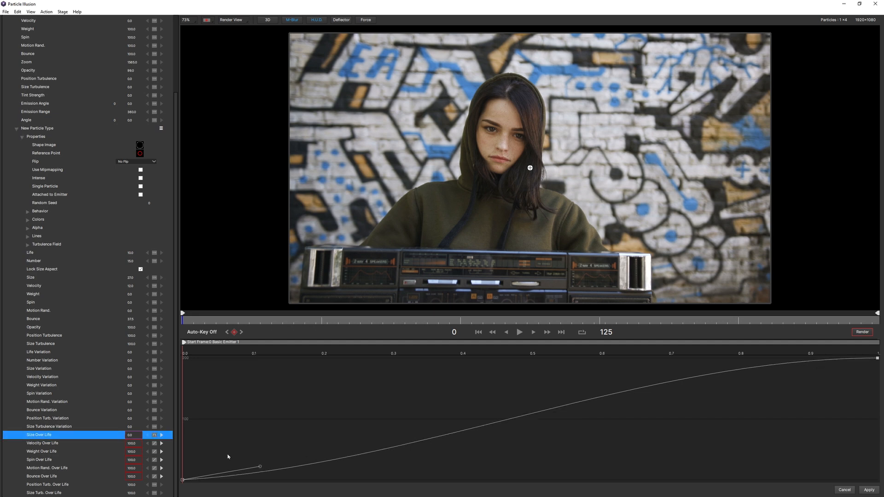
- Ease the Bezier handles so rings stay small early and swell sharply near end of life
{"action": "left_click_drag", "start_coordinate": [260, 466], "coordinate": [736, 455]}
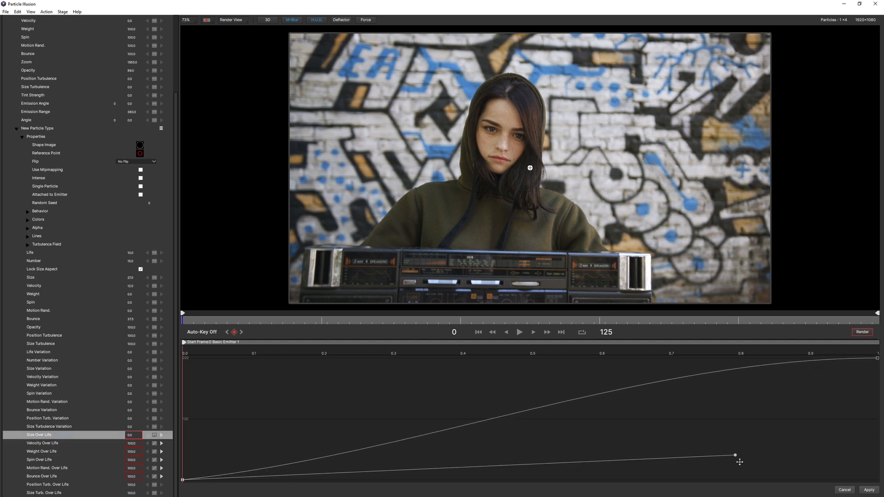
{"action": "left_click_drag", "start_coordinate": [736, 454], "coordinate": [656, 467]}
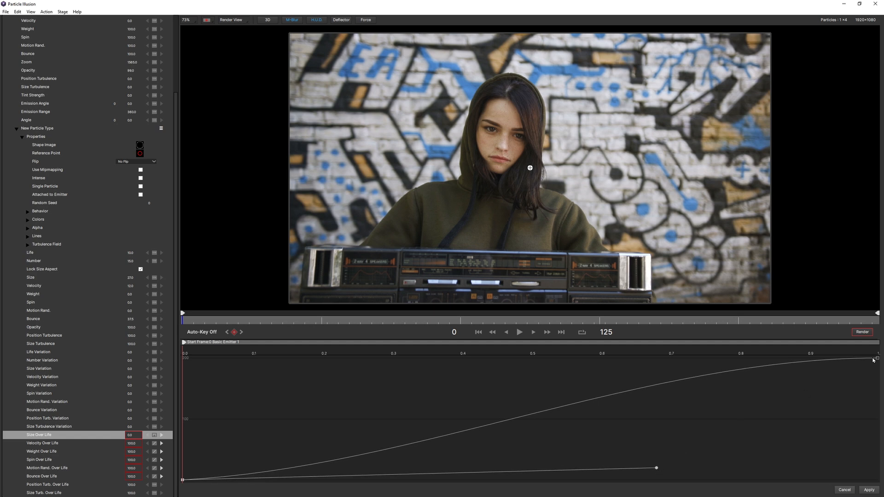
{"action": "left_click", "coordinate": [161, 435]}
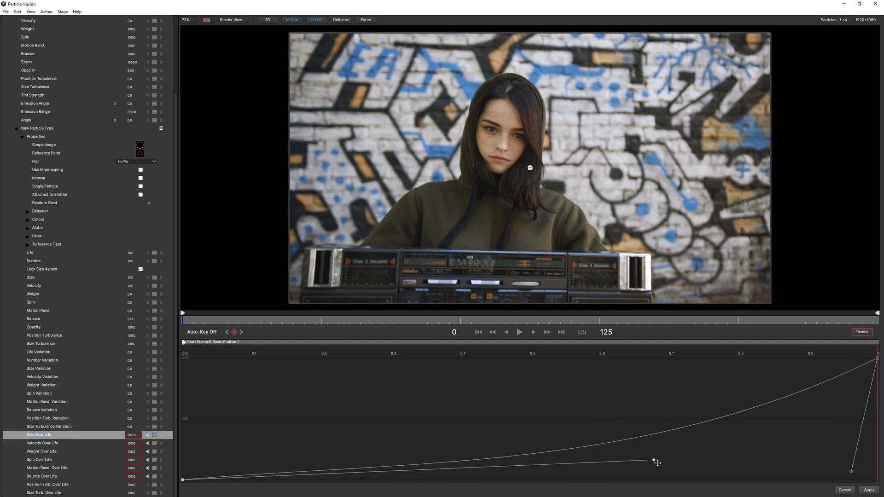
{"action": "left_click_drag", "start_coordinate": [653, 461], "coordinate": [675, 470]}
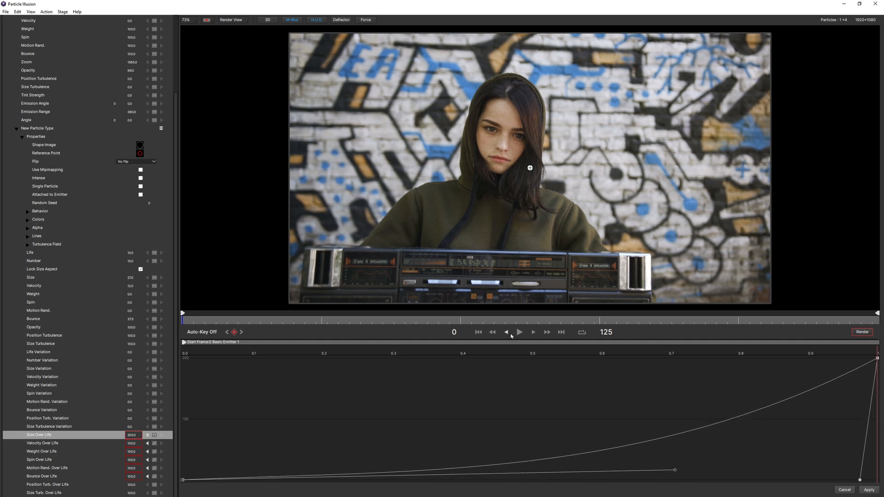
- Preview the growing rings, then enter a new particle Life value
{"action": "left_click", "coordinate": [518, 332]}
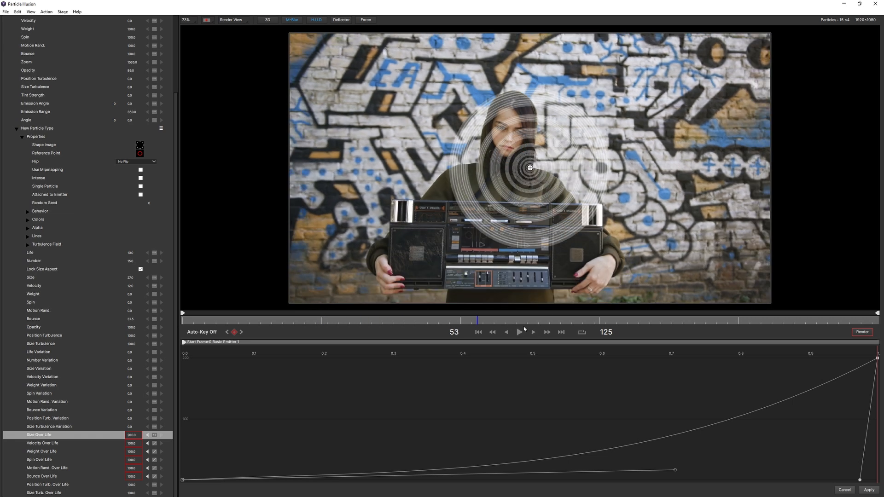
{"action": "left_click", "coordinate": [518, 332]}
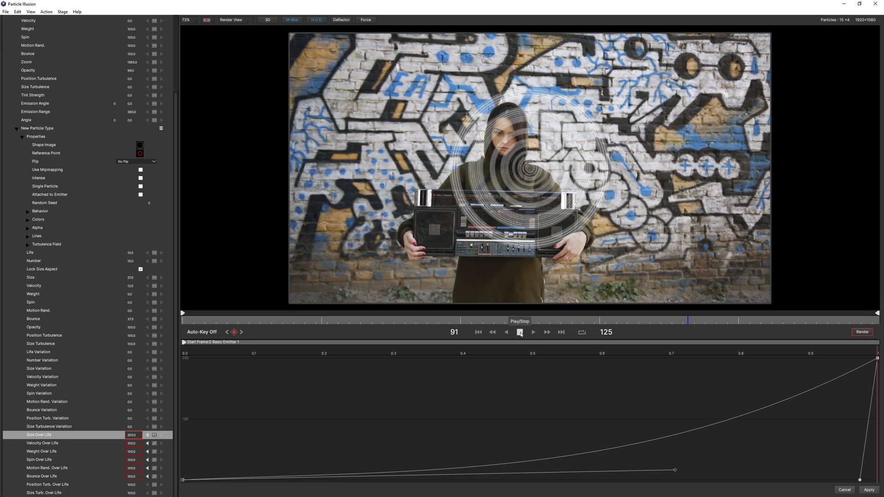
{"action": "left_click", "coordinate": [520, 332]}
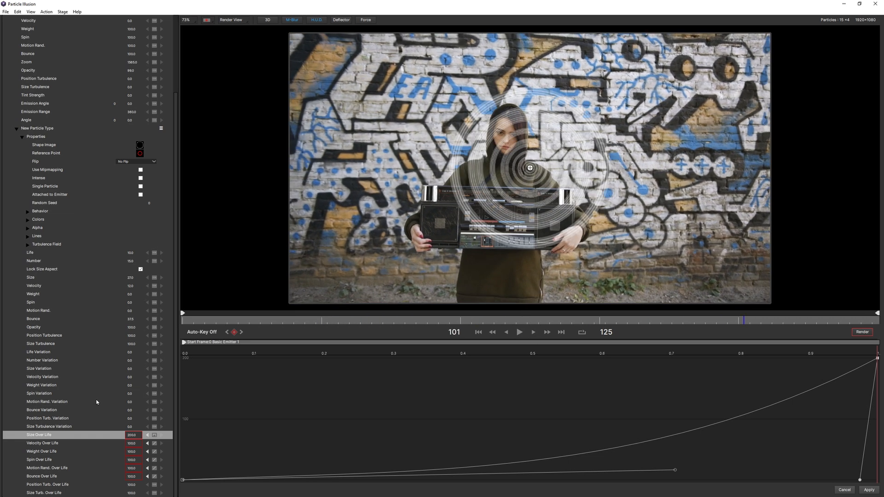
{"action": "mouse_move", "coordinate": [240, 359]}
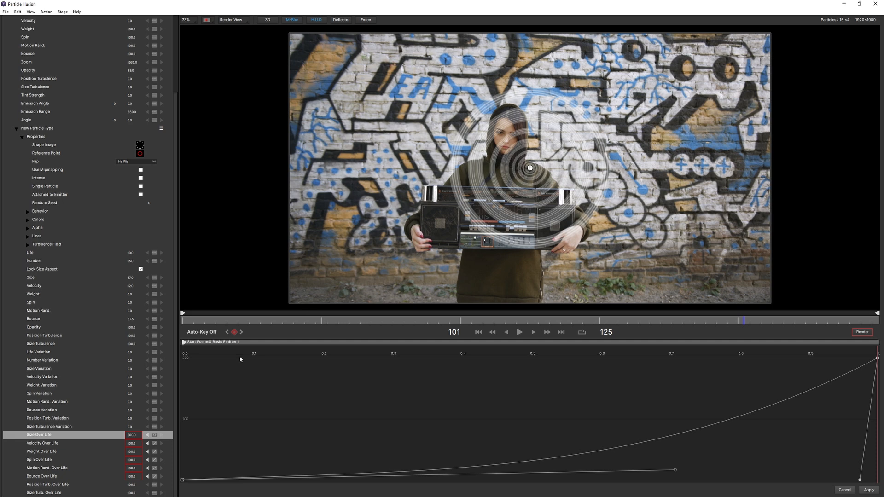
{"action": "mouse_move", "coordinate": [578, 429]}
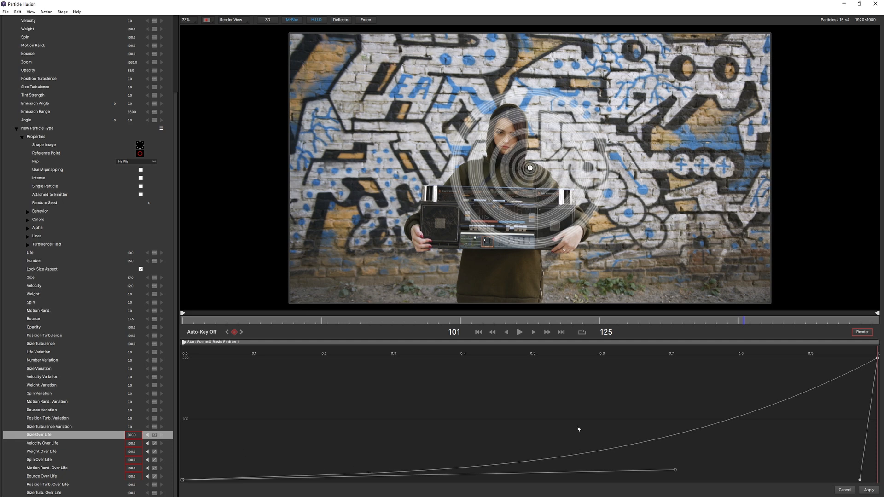
{"action": "mouse_move", "coordinate": [83, 245]}
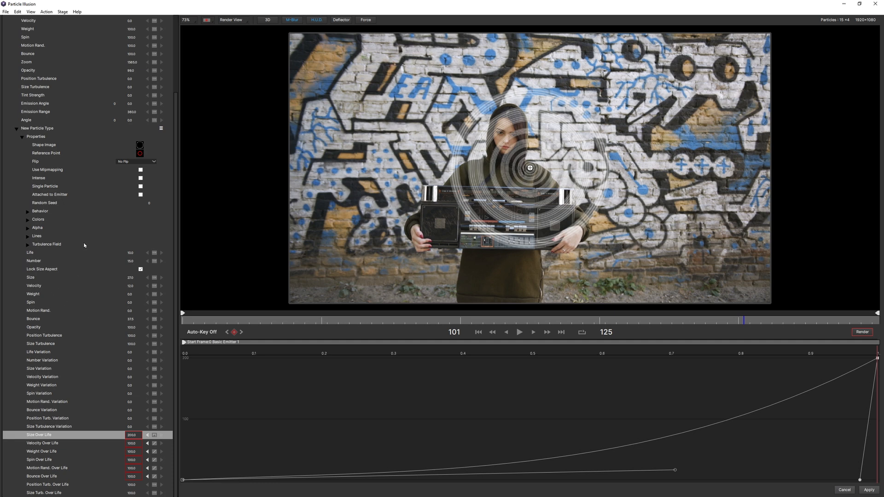
{"action": "mouse_move", "coordinate": [392, 181]}
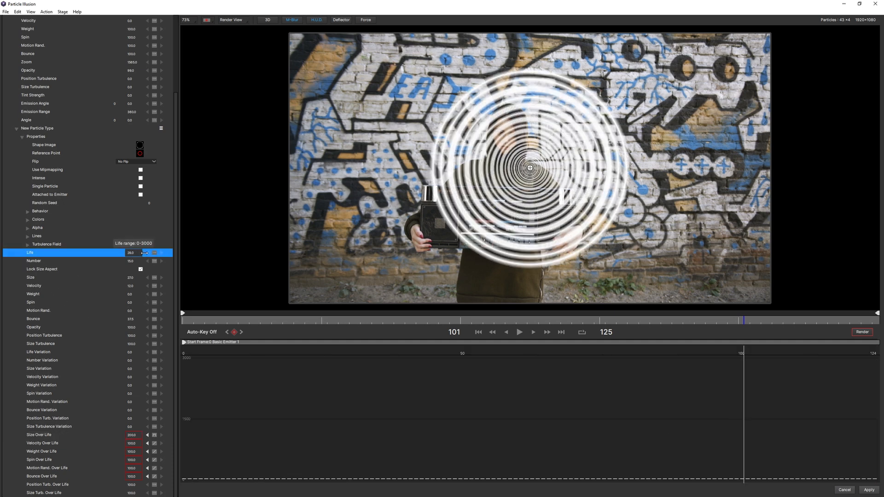
{"action": "left_click", "coordinate": [147, 251]}
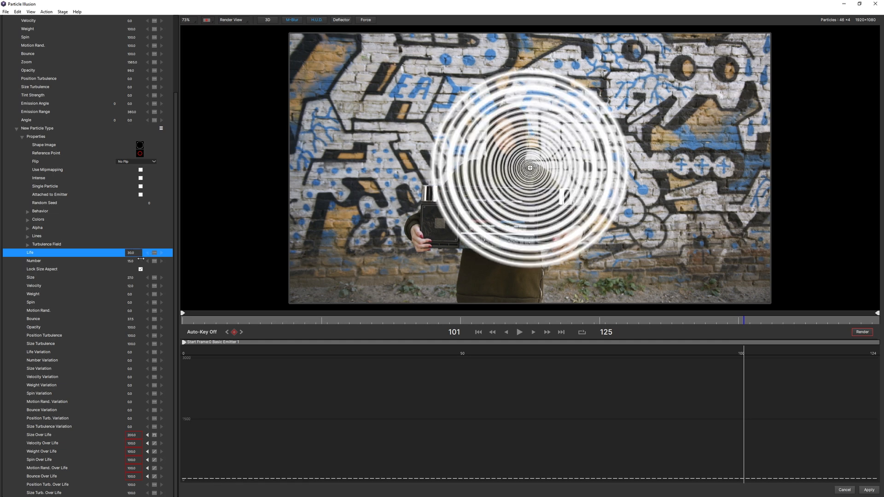
- Replay the emitter several times to check the concentric ripples over the boombox footage
{"action": "left_click", "coordinate": [518, 332]}
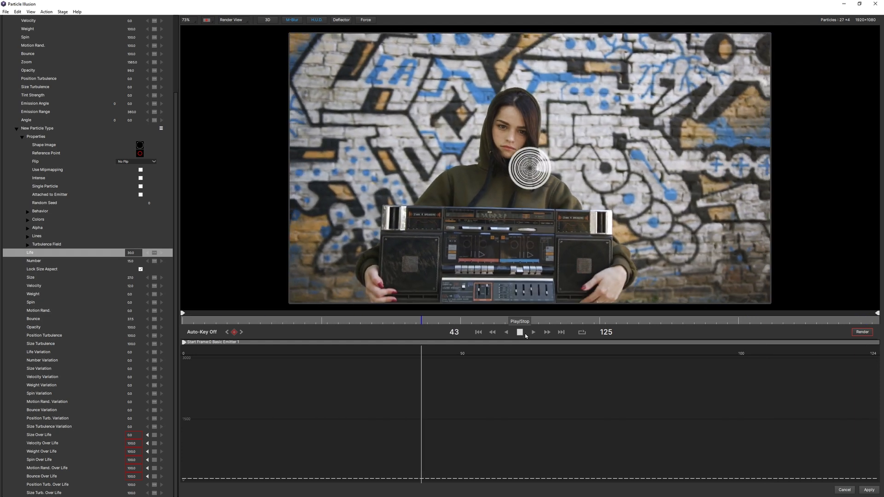
{"action": "left_click", "coordinate": [520, 332]}
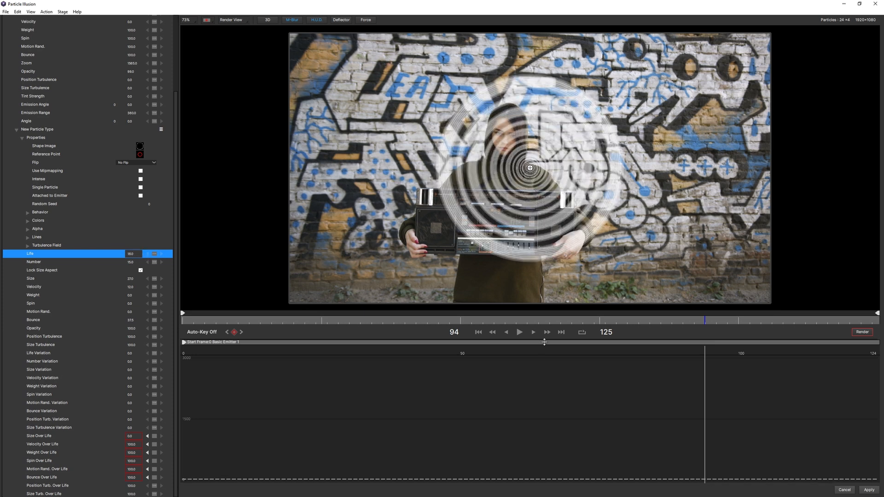
{"action": "left_click", "coordinate": [519, 332]}
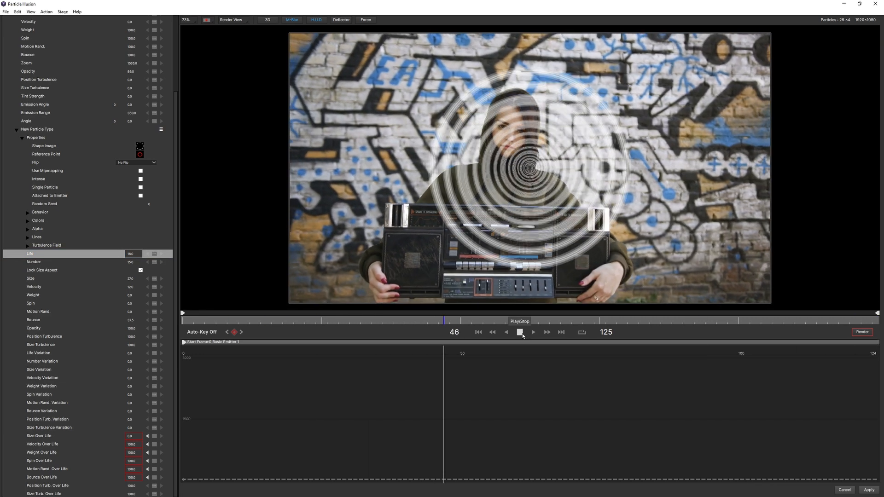
{"action": "left_click", "coordinate": [533, 333]}
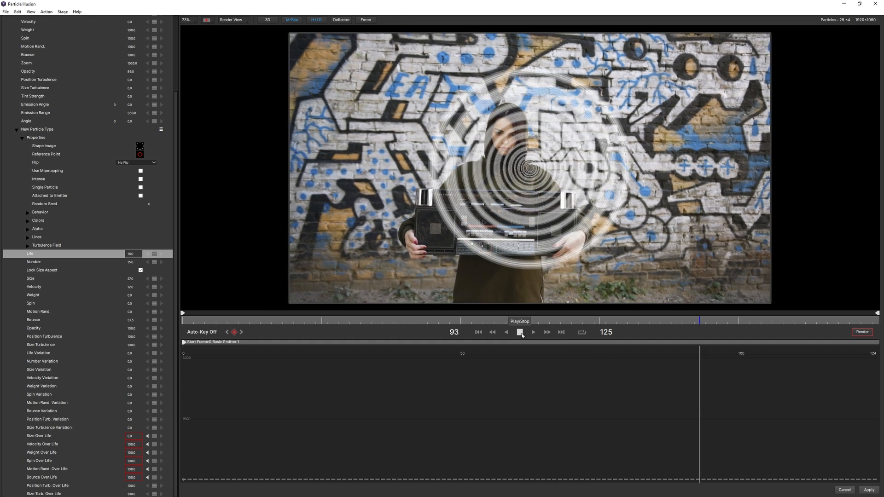
{"action": "left_click", "coordinate": [519, 332]}
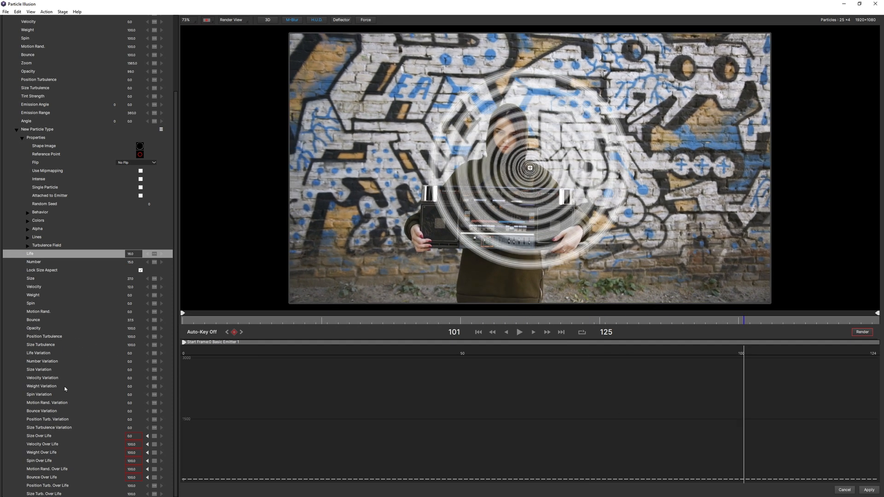
{"action": "mouse_move", "coordinate": [111, 356]}
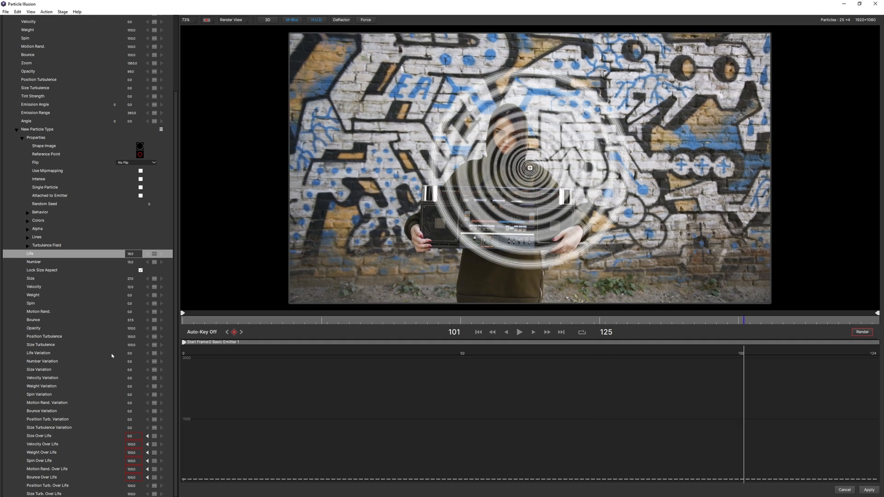
{"action": "left_click", "coordinate": [518, 331]}
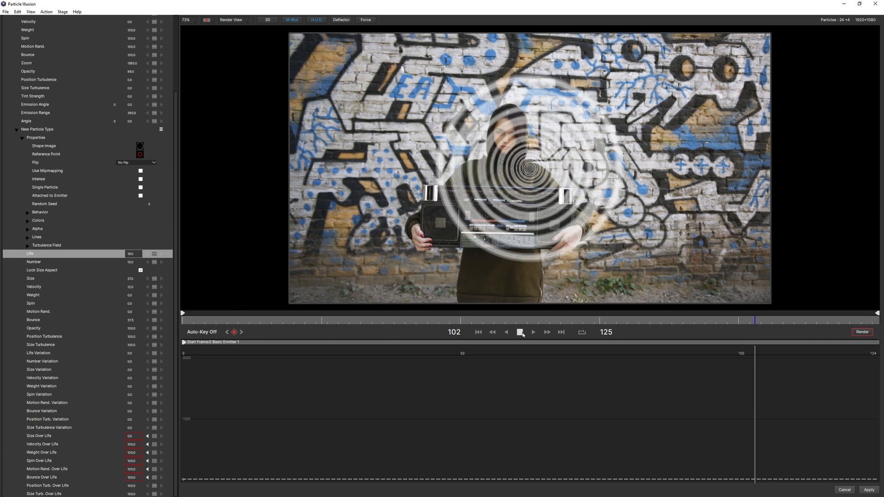
{"action": "left_click", "coordinate": [519, 332]}
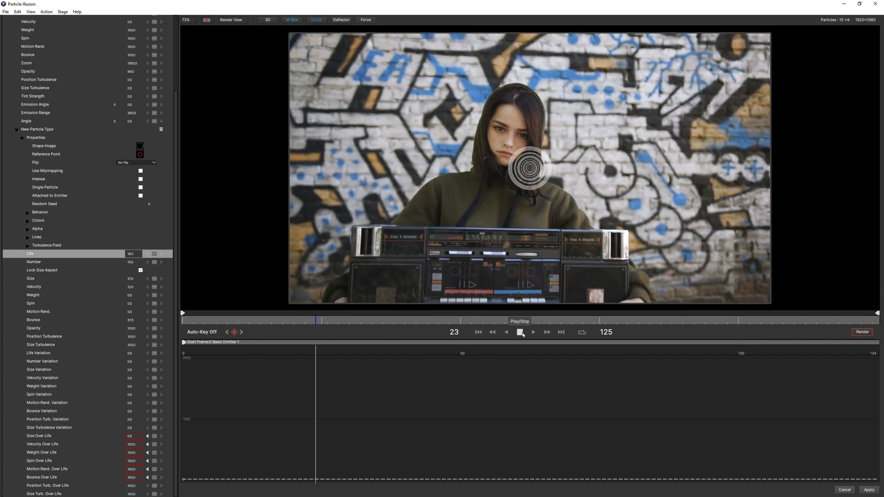
{"action": "left_click", "coordinate": [532, 331]}
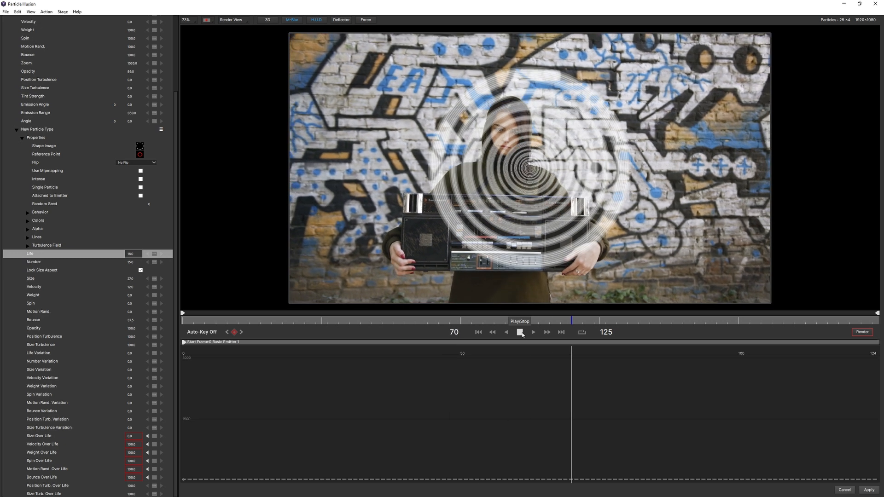
{"action": "left_click", "coordinate": [519, 333]}
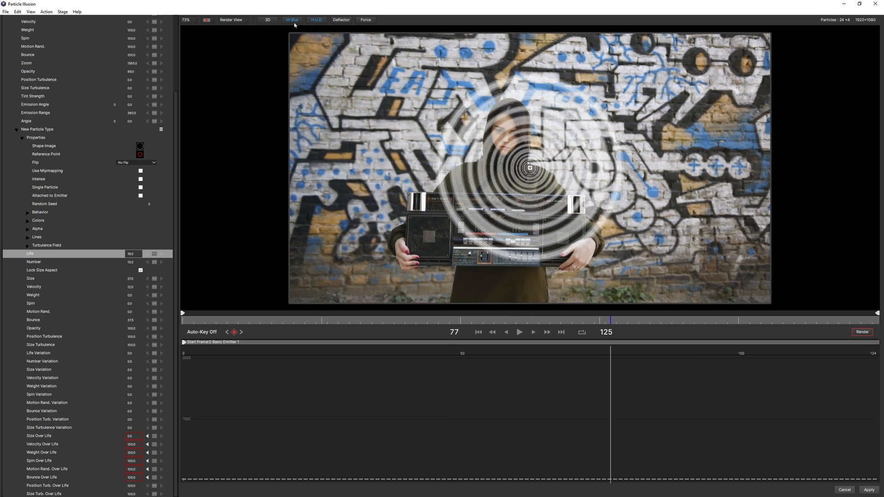
- Compare the ring animation with M-Blur switched off, then turn motion blur back on
{"action": "left_click", "coordinate": [292, 19]}
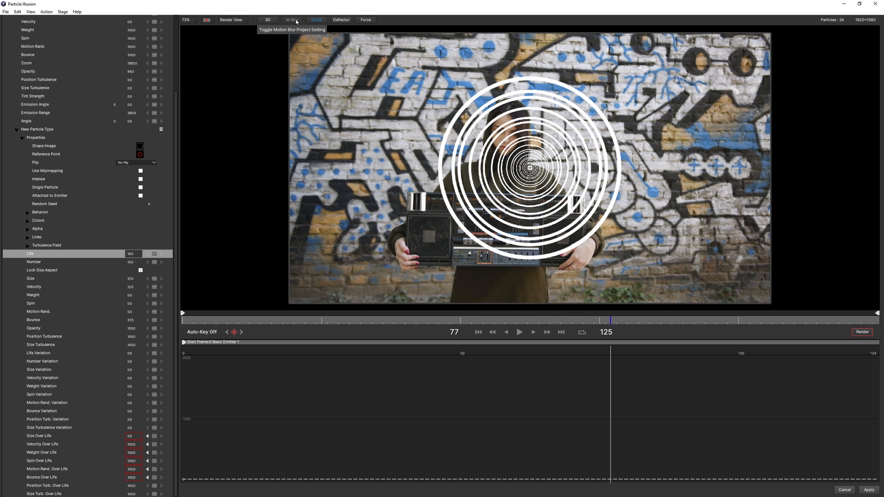
{"action": "mouse_move", "coordinate": [417, 165]}
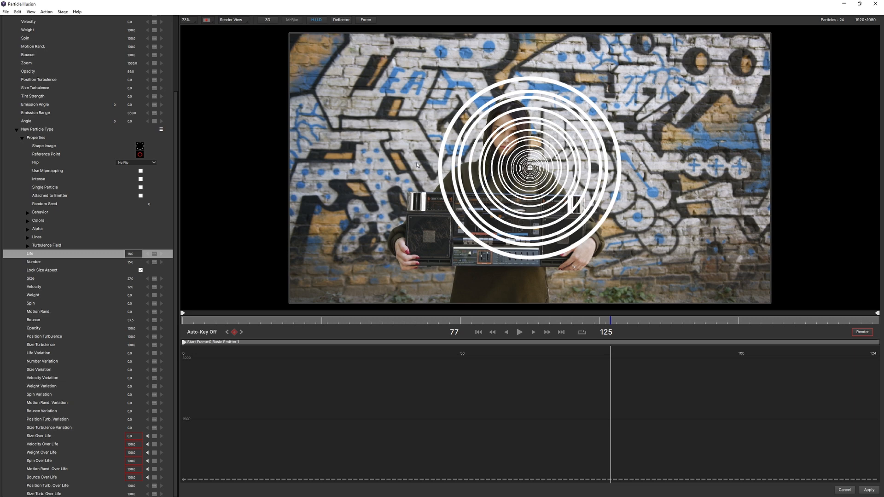
{"action": "left_click", "coordinate": [518, 332]}
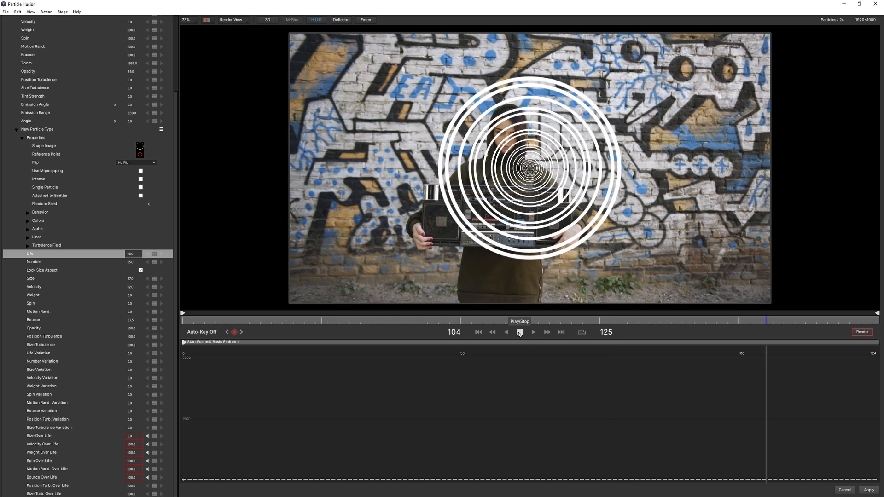
{"action": "left_click", "coordinate": [519, 332]}
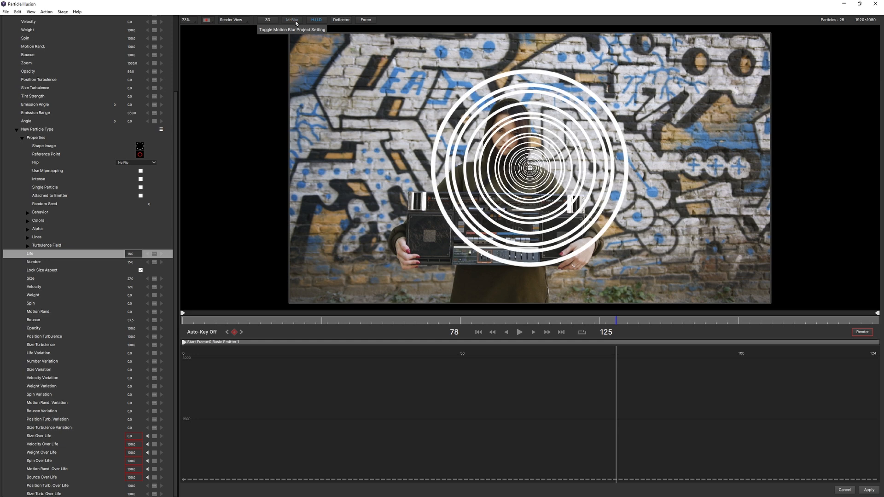
{"action": "left_click", "coordinate": [292, 20]}
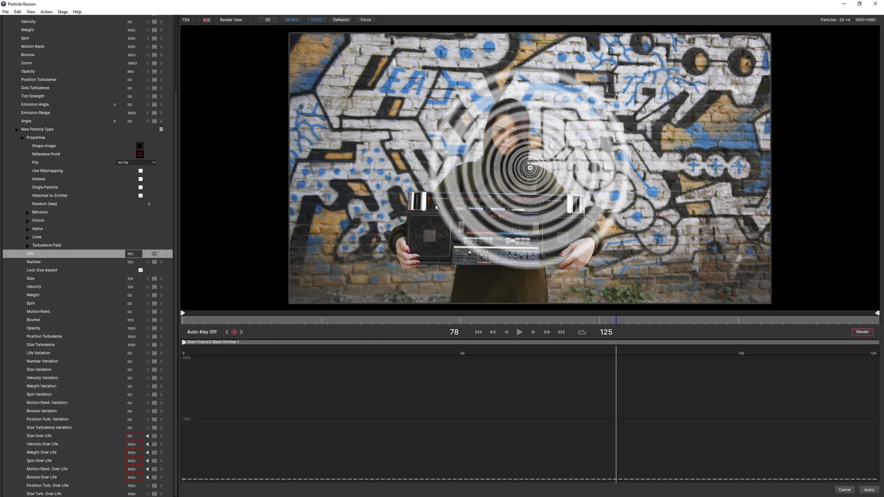
- Adjust Motion Blur Total Frames in Project Settings and preview the blurred rings
{"action": "left_click", "coordinate": [18, 11]}
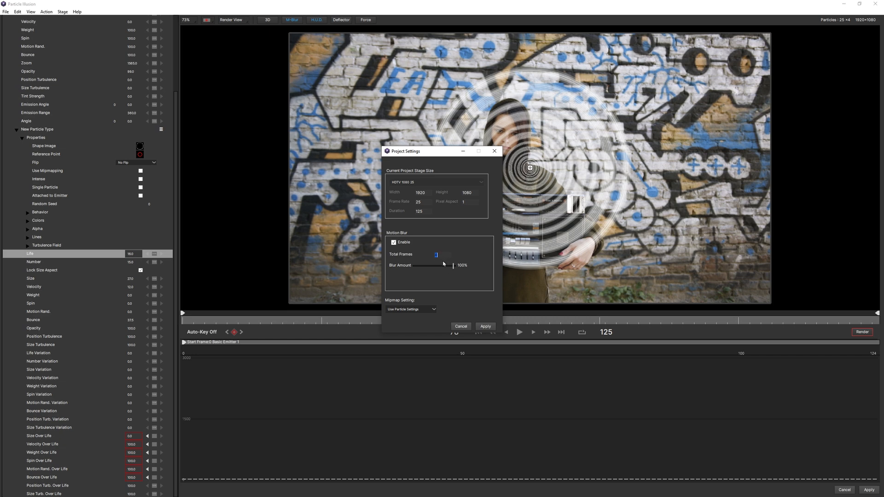
{"action": "left_click", "coordinate": [483, 326]}
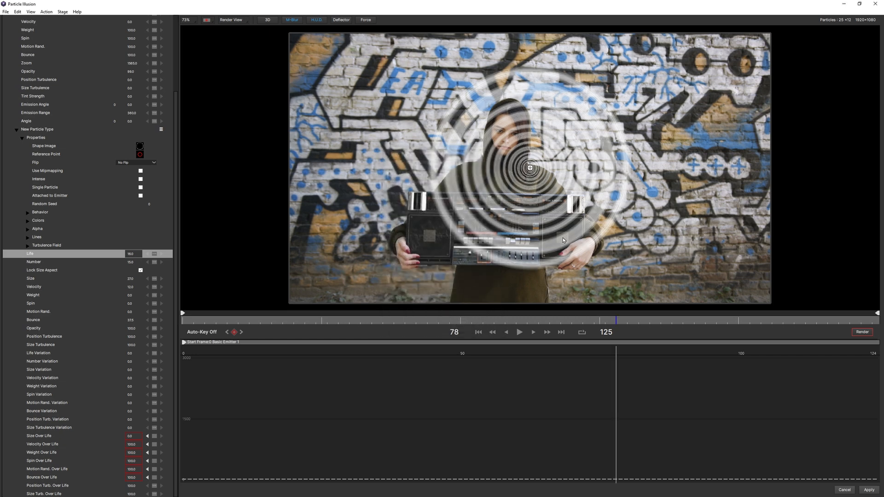
{"action": "left_click", "coordinate": [518, 331]}
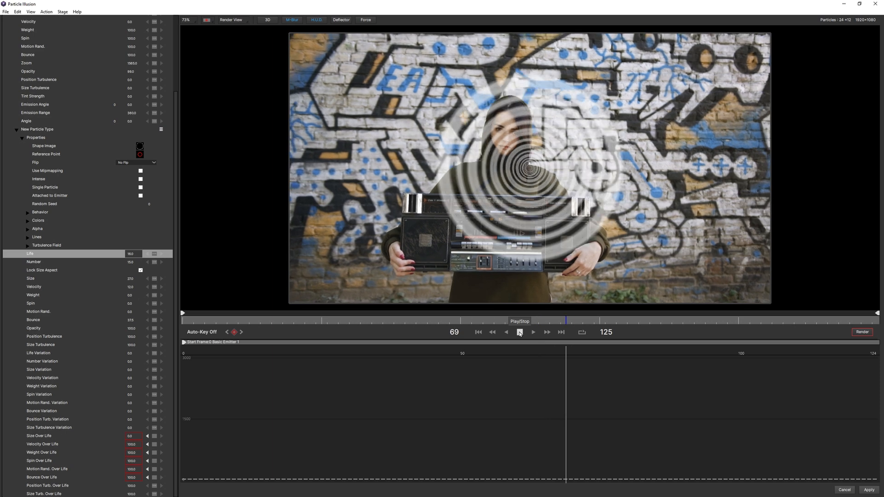
{"action": "left_click", "coordinate": [518, 332]}
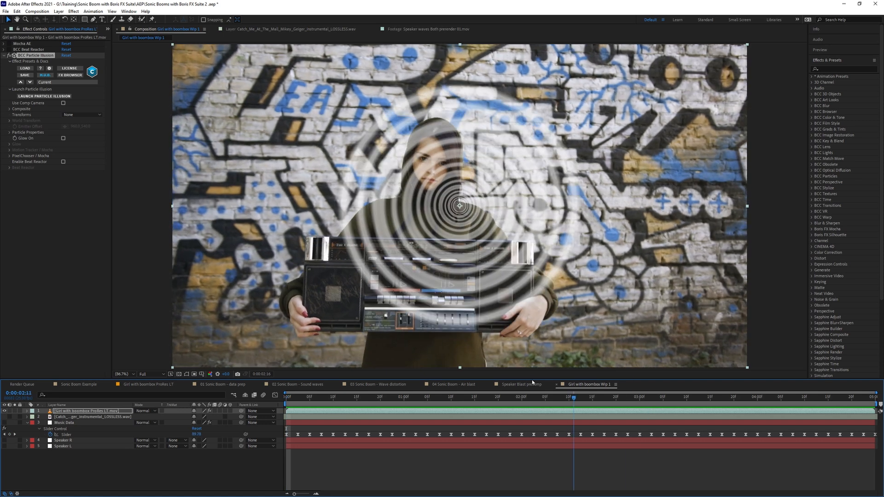
- Jump to frame 0 and relaunch Particle Illusion from Effect Controls
{"action": "left_click", "coordinate": [285, 397]}
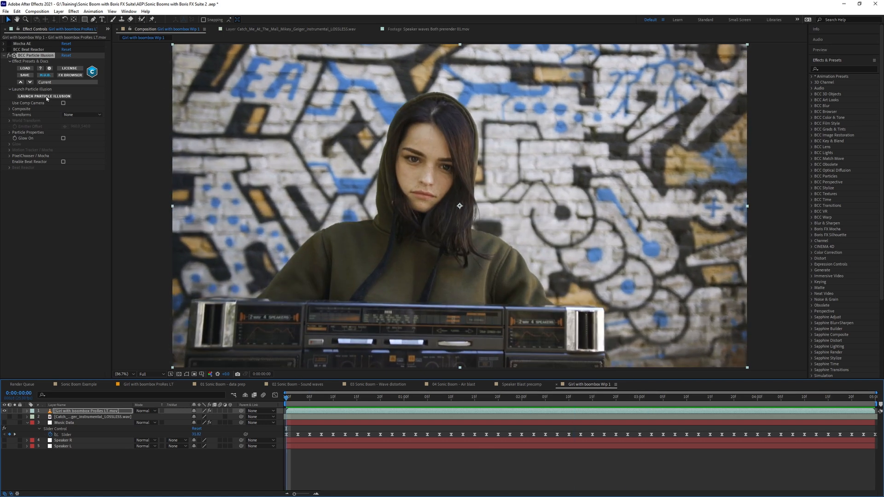
{"action": "left_click", "coordinate": [44, 96]}
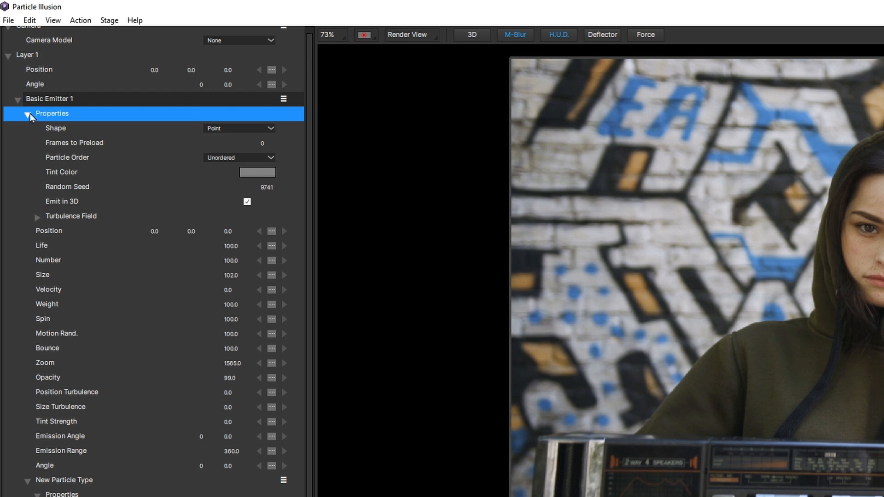
{"action": "mouse_move", "coordinate": [27, 117]}
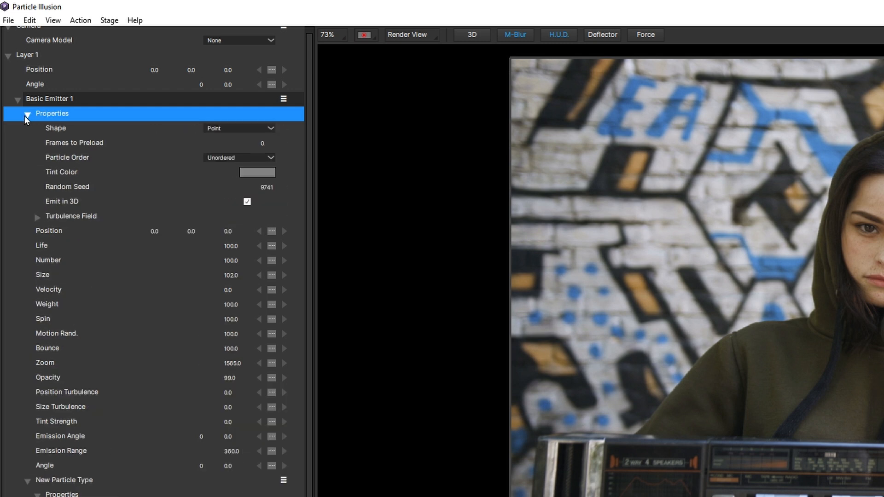
{"action": "mouse_move", "coordinate": [193, 151]}
{"action": "type", "text": "41"}
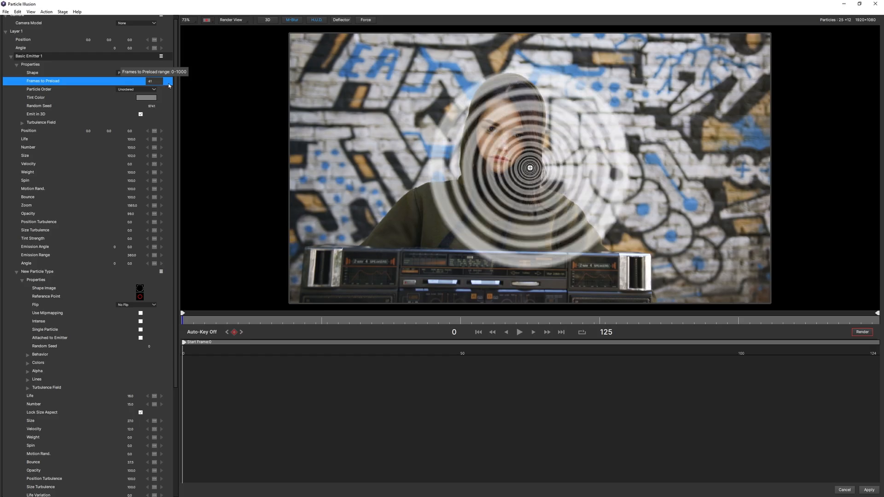
- Set Basic Emitter 1's Frames to Preload to 45 and apply back to After Effects
{"action": "left_click", "coordinate": [168, 85]}
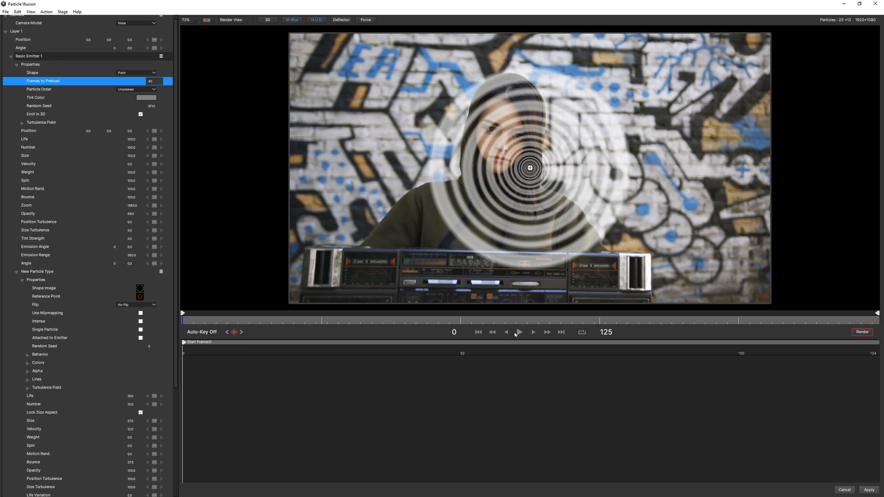
{"action": "left_click", "coordinate": [517, 333]}
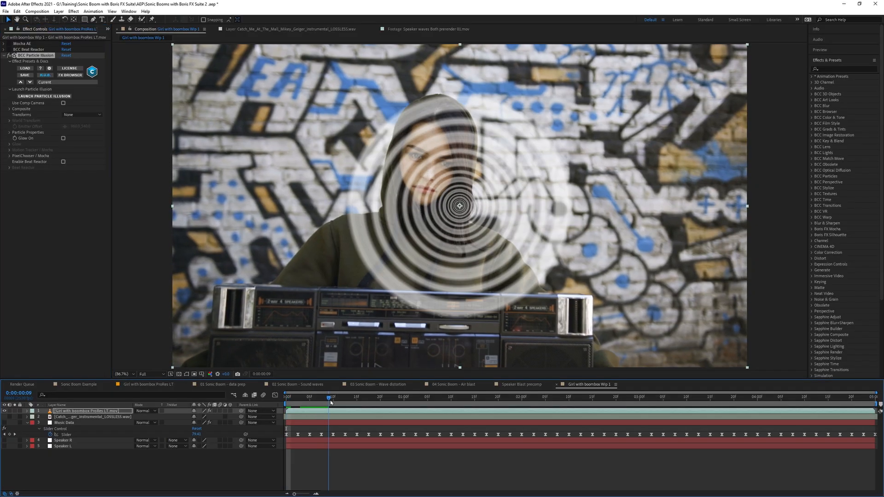
- Set the Particle Illusion Transforms mode to World + Emitter after checking the first frame
{"action": "left_click", "coordinate": [624, 398]}
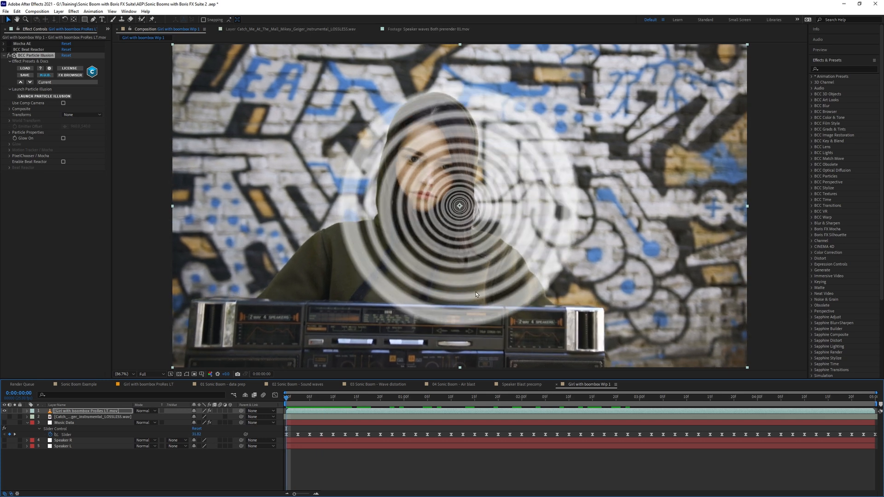
{"action": "mouse_move", "coordinate": [51, 115]}
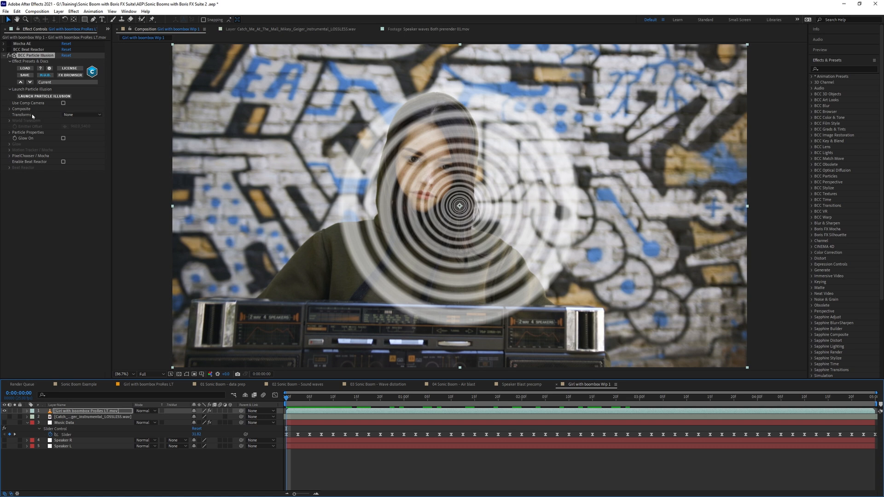
{"action": "left_click", "coordinate": [81, 114]}
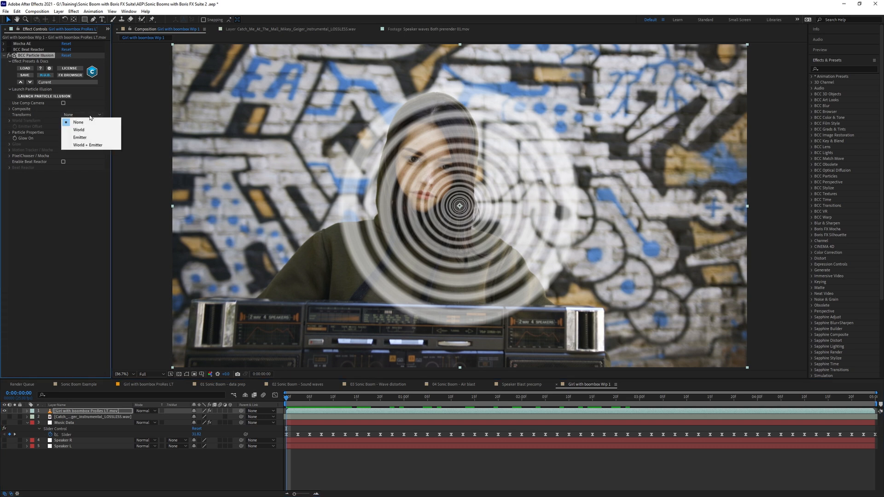
{"action": "left_click", "coordinate": [77, 123]}
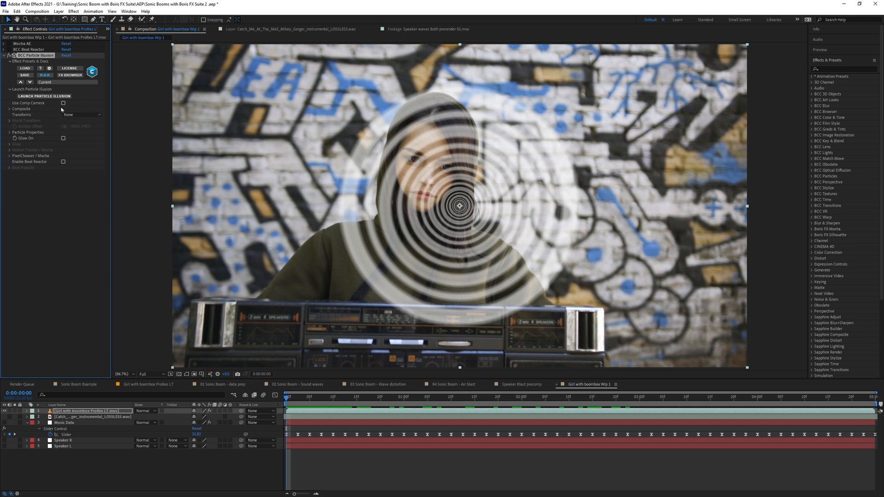
{"action": "left_click", "coordinate": [82, 114]}
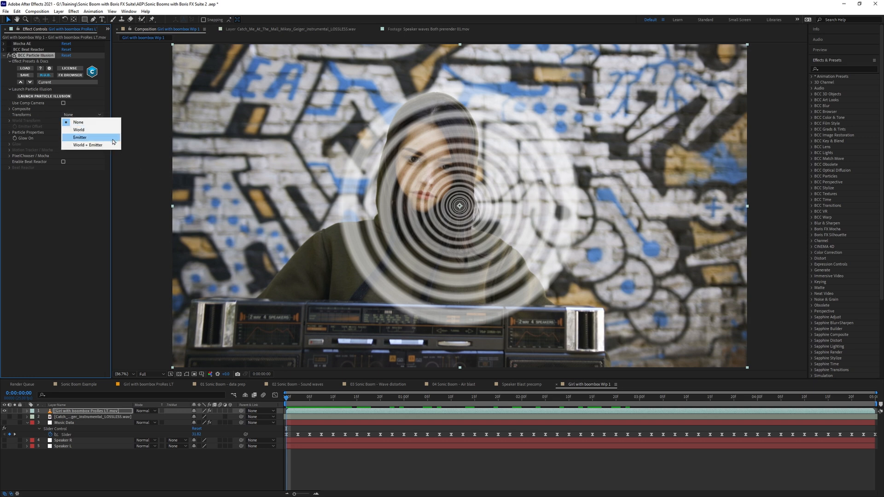
{"action": "mouse_move", "coordinate": [100, 144]}
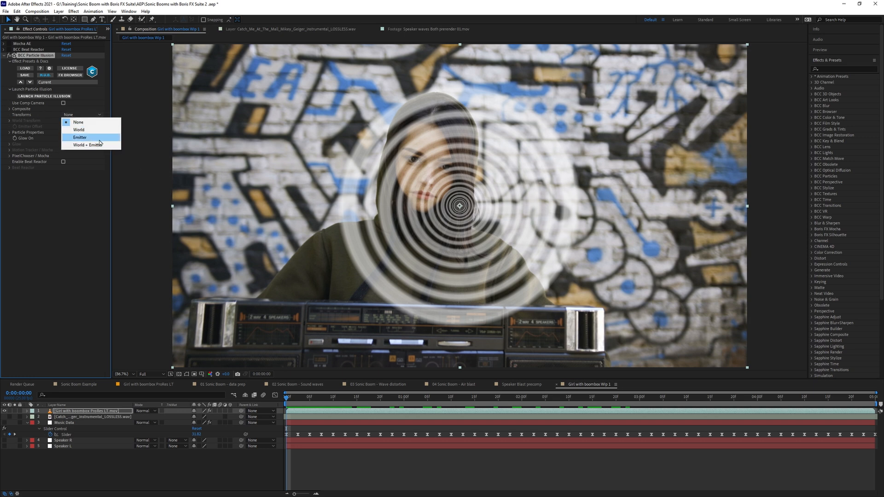
{"action": "mouse_move", "coordinate": [79, 130]}
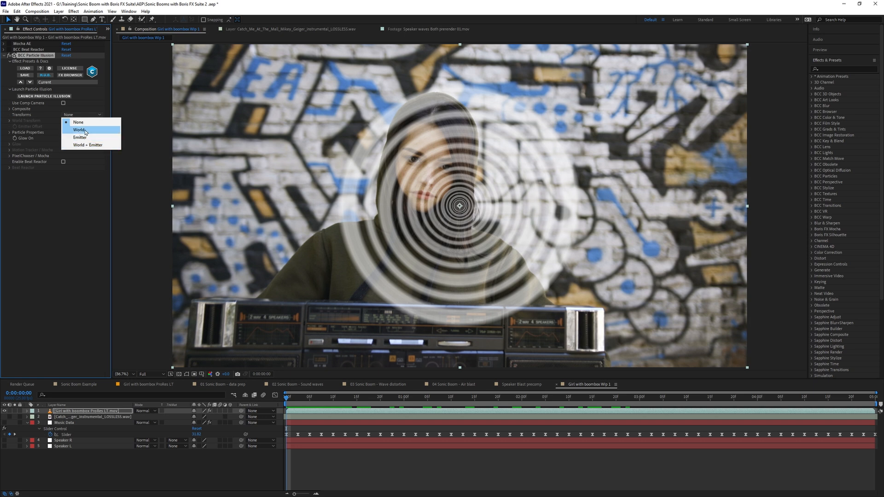
{"action": "left_click", "coordinate": [78, 121]}
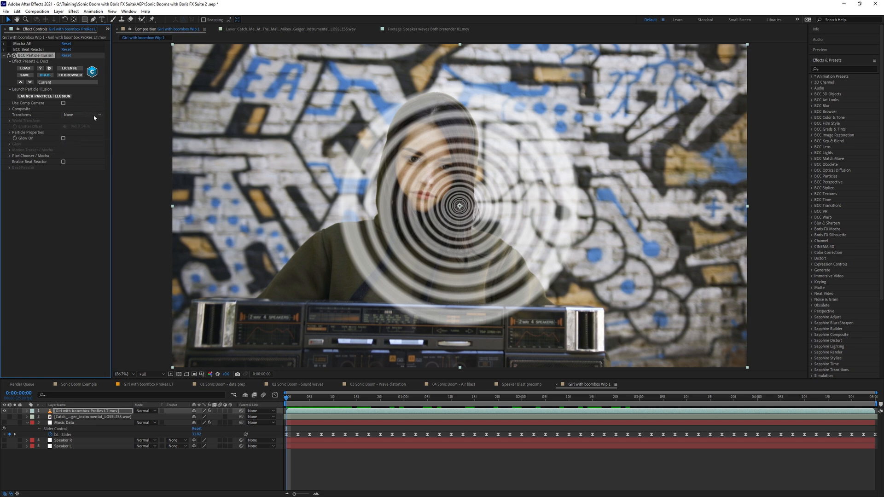
{"action": "left_click", "coordinate": [82, 115]}
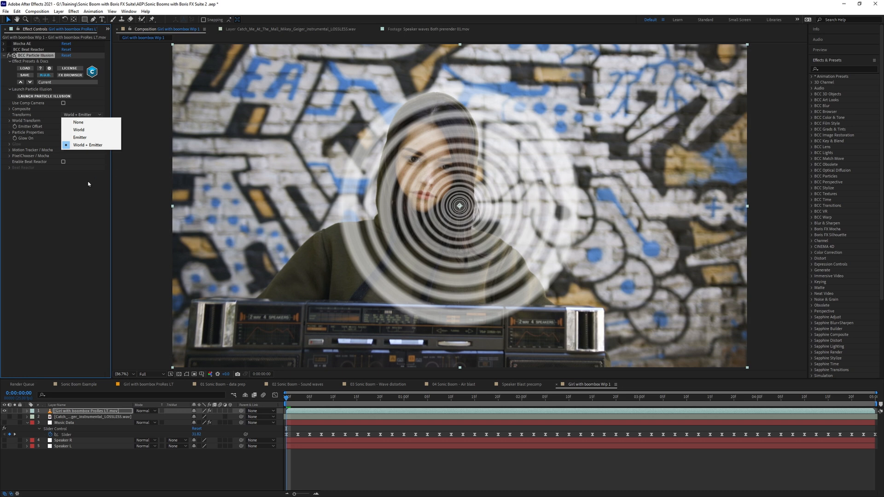
{"action": "left_click", "coordinate": [88, 145]}
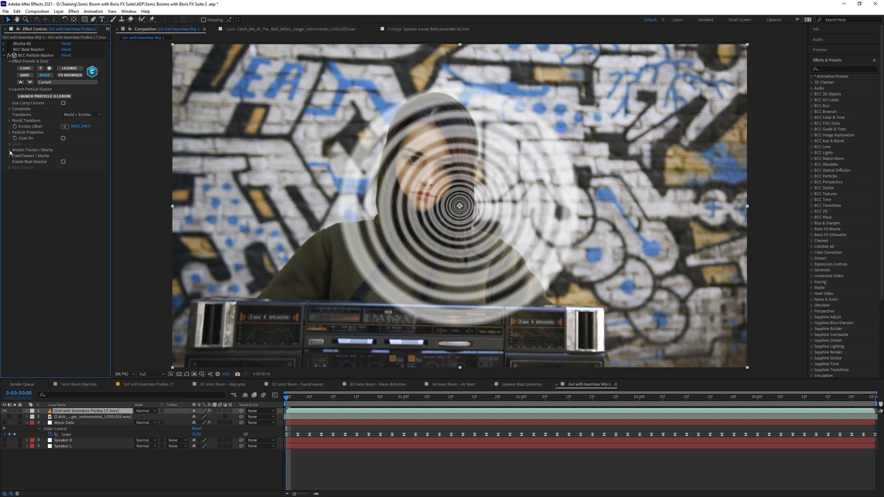
- Launch the Mocha Motion Tracker from the Motion Tracker / Mocha group
{"action": "left_click", "coordinate": [9, 151]}
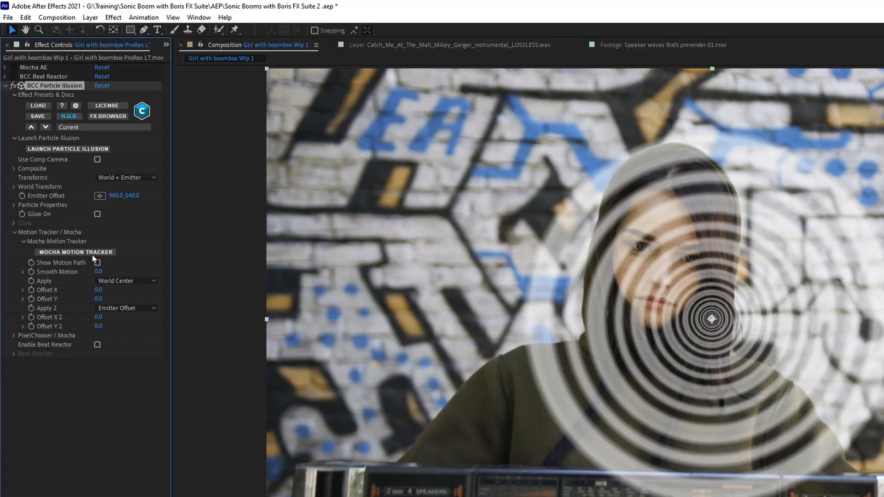
{"action": "left_click", "coordinate": [75, 253]}
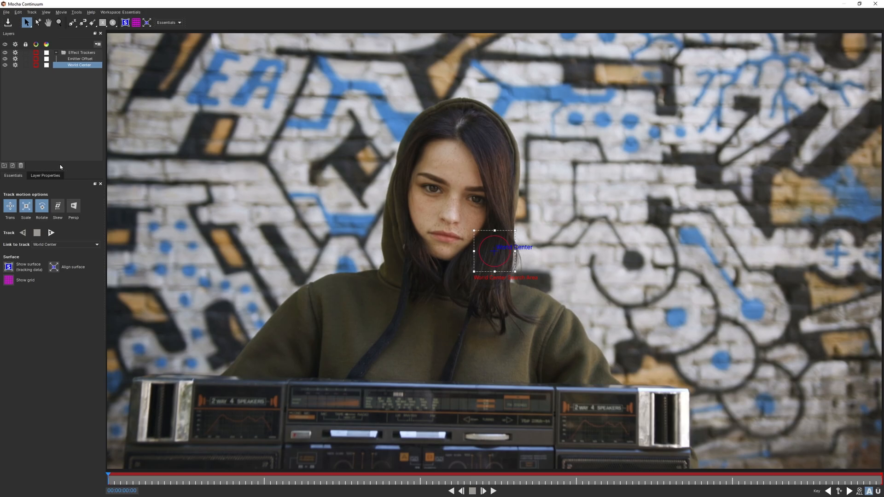
- Move the World Center search area onto the graffiti wall and compare it with Emitter Offset
{"action": "left_click_drag", "start_coordinate": [496, 250], "coordinate": [324, 180]}
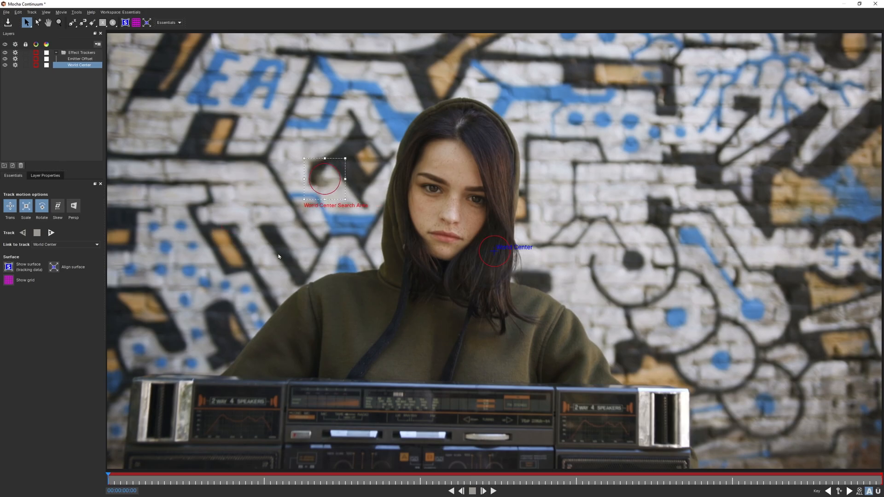
{"action": "mouse_move", "coordinate": [415, 229]}
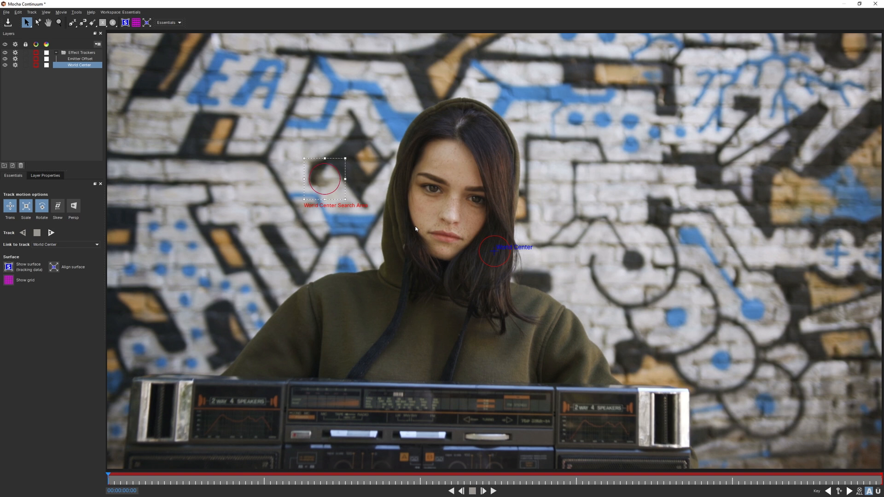
{"action": "mouse_move", "coordinate": [92, 60]}
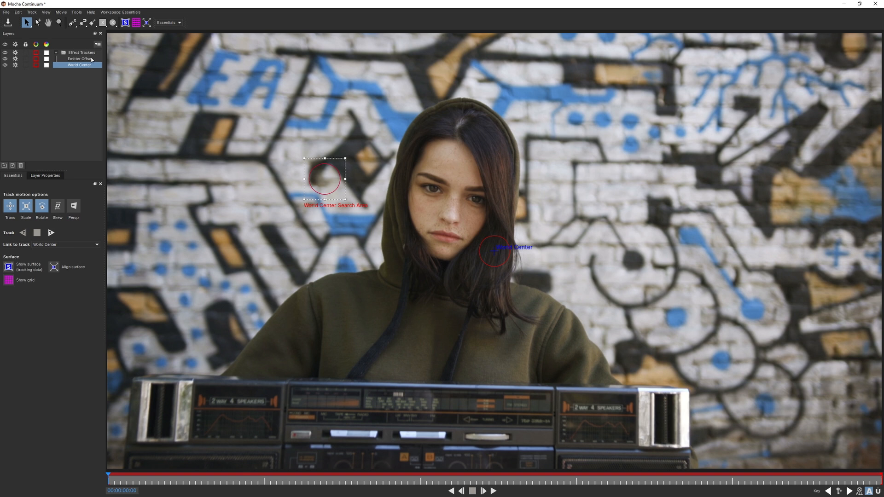
{"action": "left_click", "coordinate": [81, 59]}
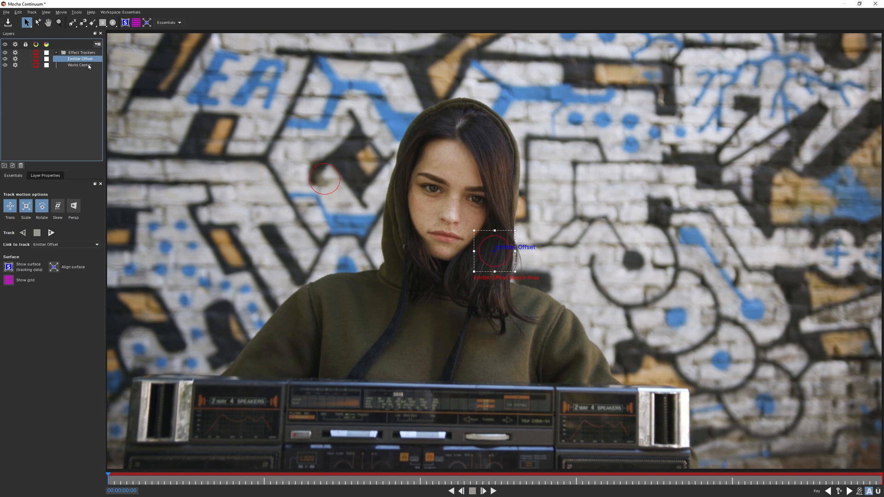
{"action": "left_click", "coordinate": [78, 64]}
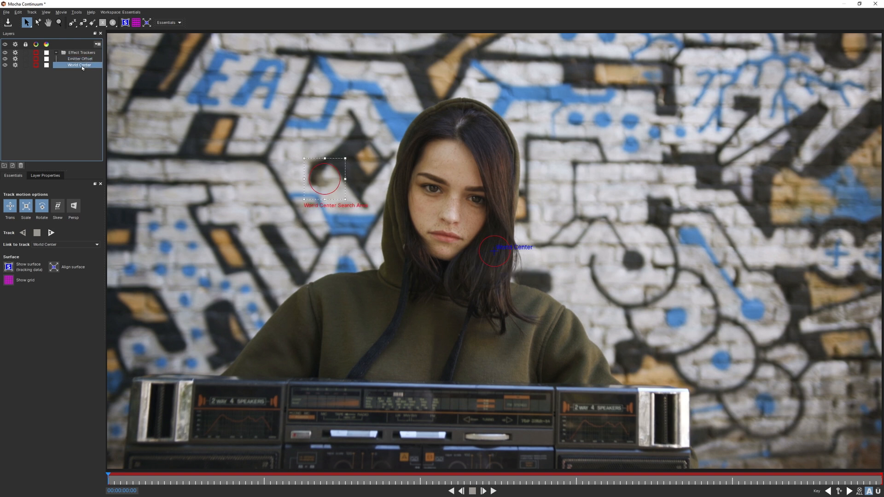
{"action": "left_click", "coordinate": [80, 59]}
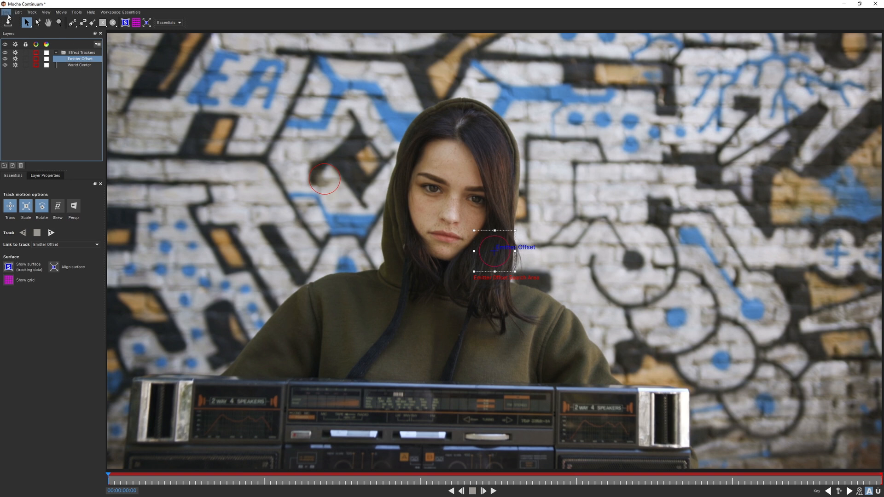
- Merge Boombox track.mocha into the project and select the Speaker L layer
{"action": "left_click", "coordinate": [7, 12]}
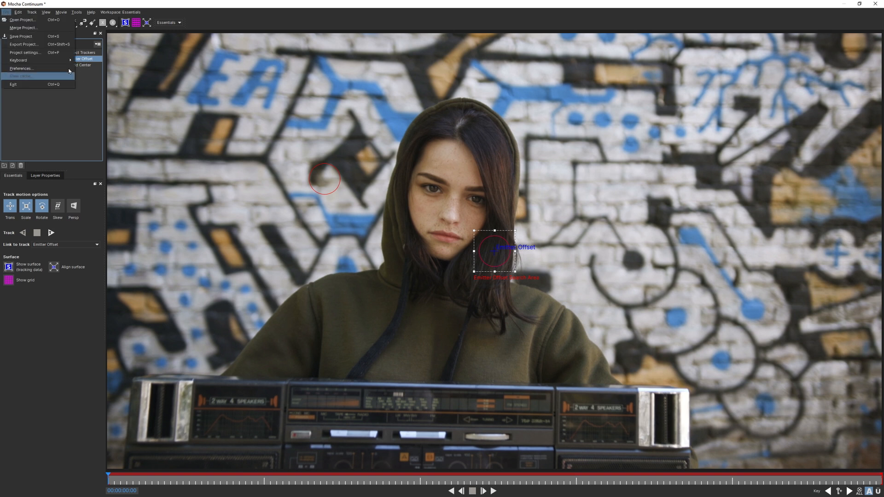
{"action": "mouse_move", "coordinate": [22, 29]}
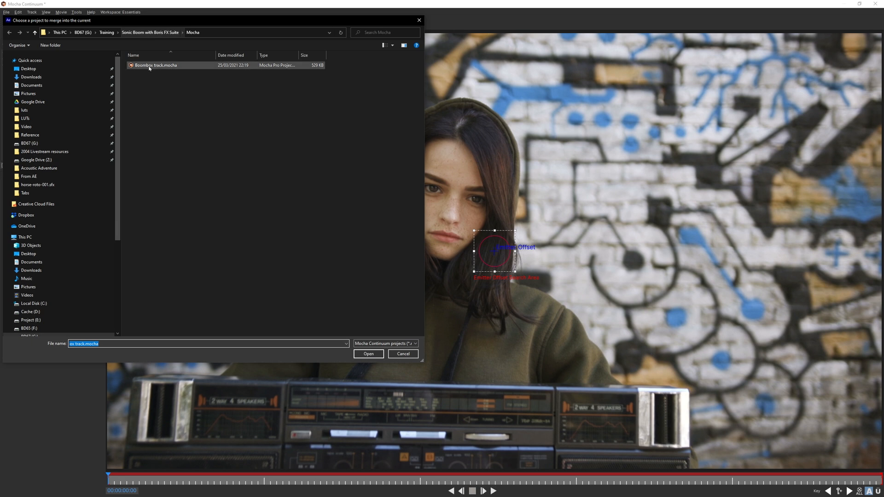
{"action": "left_click", "coordinate": [155, 64]}
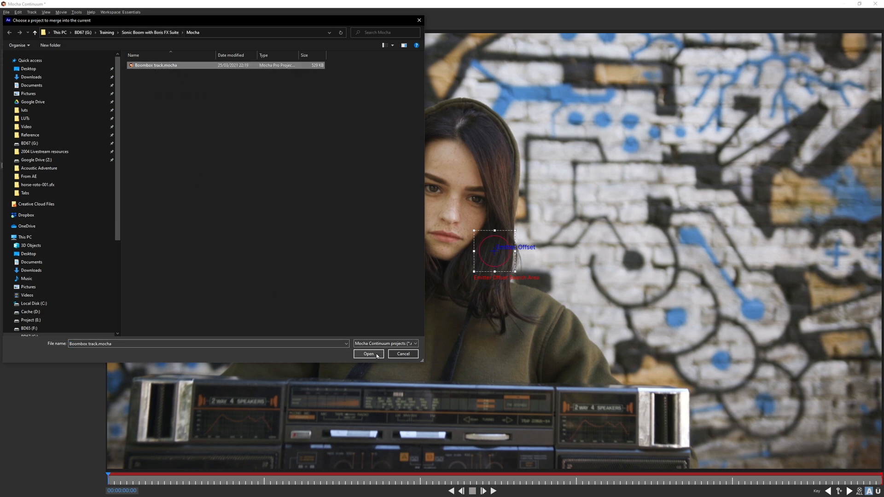
{"action": "left_click", "coordinate": [367, 353]}
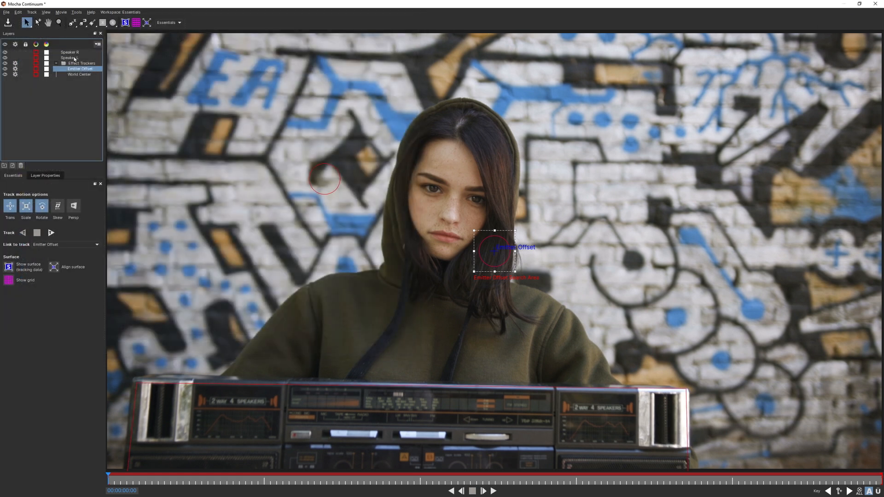
{"action": "left_click", "coordinate": [69, 58]}
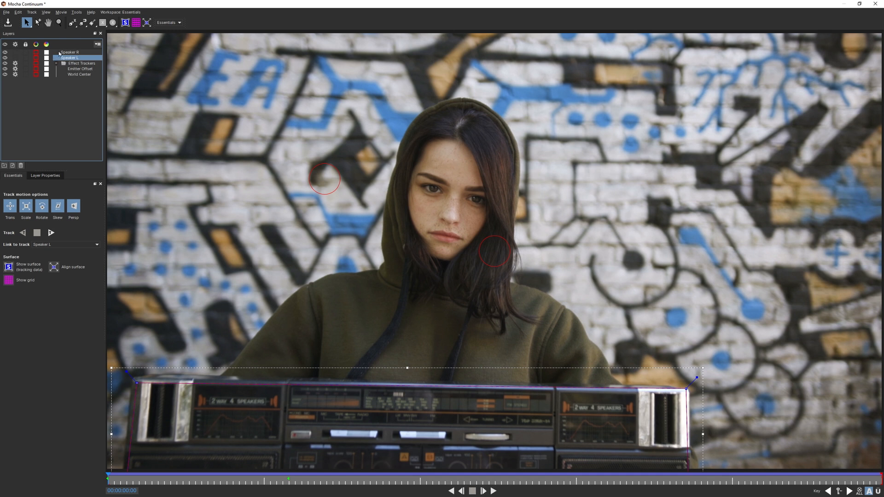
- Link the Emitter Offset layer's track to Speaker R
{"action": "left_click", "coordinate": [81, 68]}
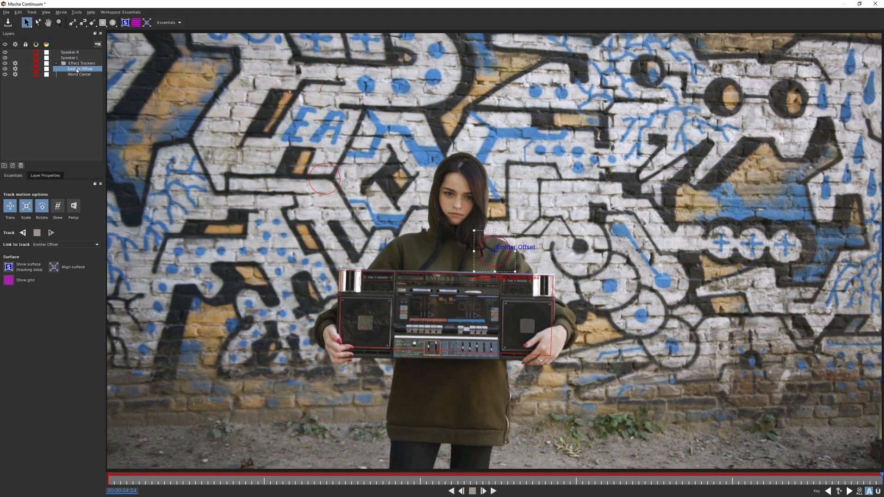
{"action": "left_click", "coordinate": [65, 245]}
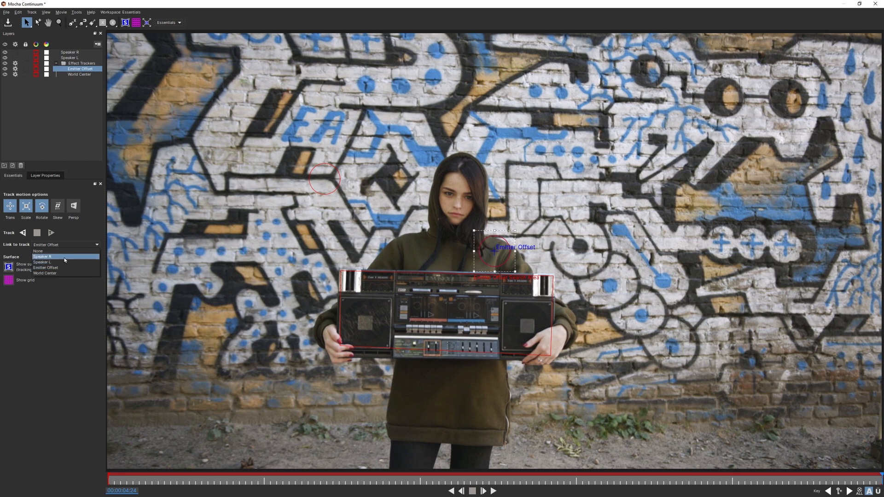
{"action": "left_click", "coordinate": [42, 256]}
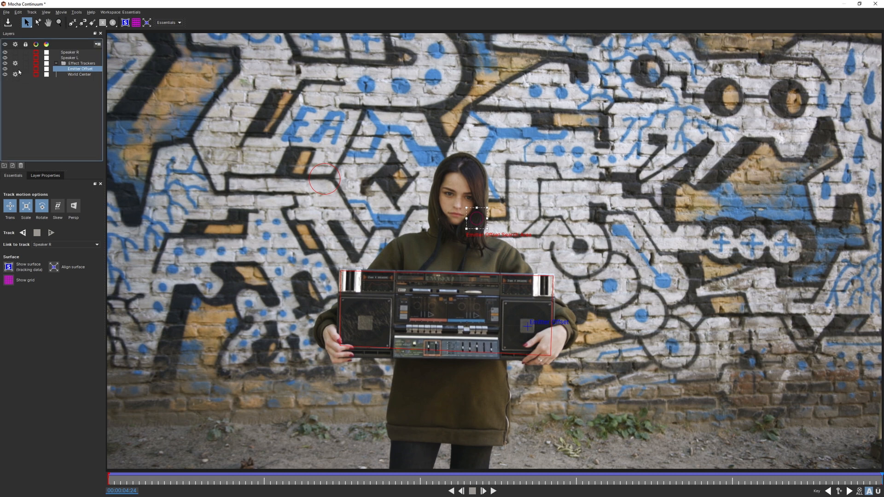
- Finish the World Center layer's tracker setup and close Mocha back to After Effects
{"action": "left_click", "coordinate": [78, 74]}
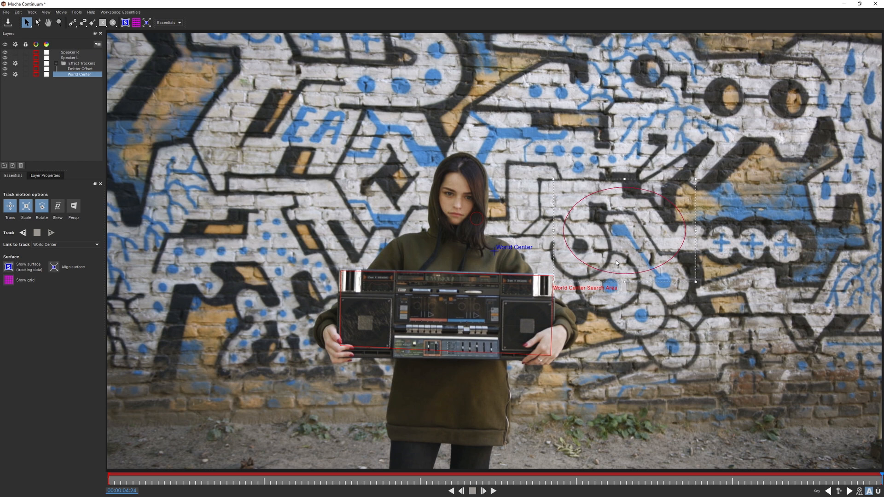
{"action": "mouse_move", "coordinate": [498, 250]}
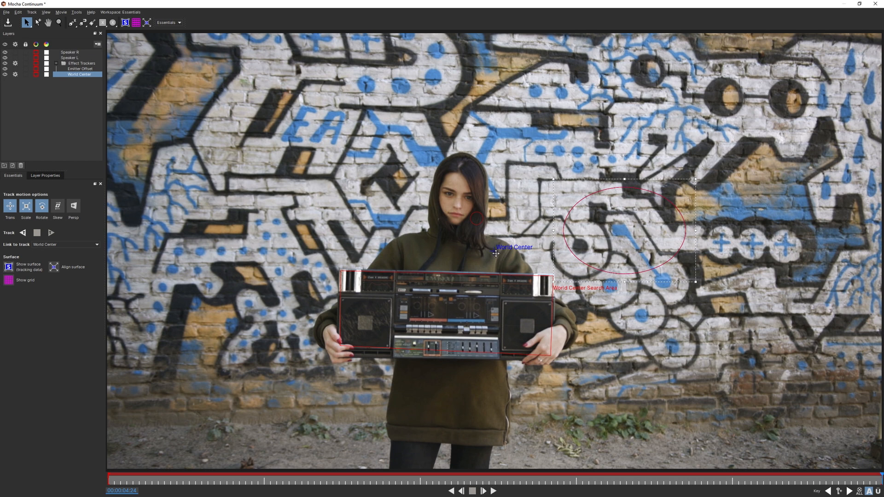
{"action": "mouse_move", "coordinate": [367, 319]}
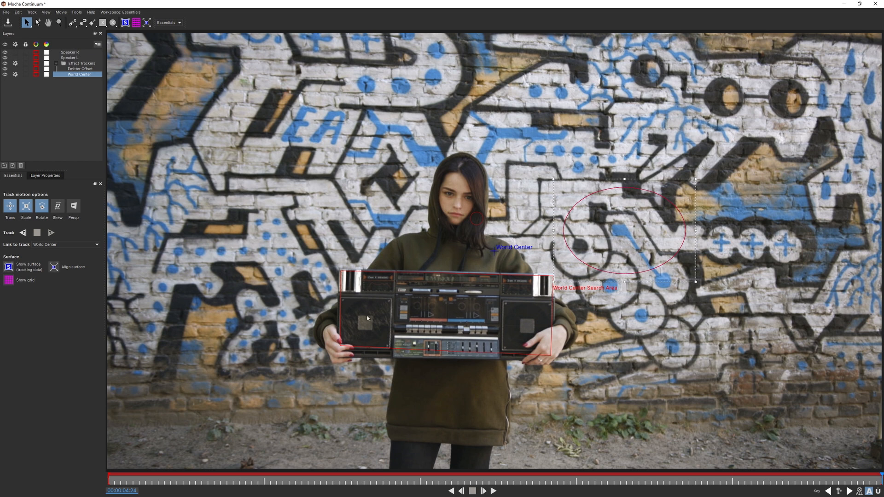
{"action": "mouse_move", "coordinate": [515, 323]}
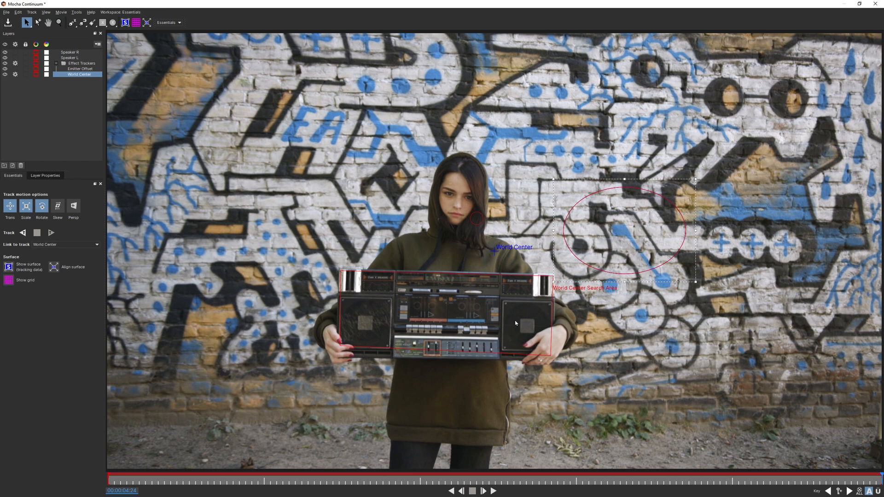
{"action": "mouse_move", "coordinate": [526, 291]}
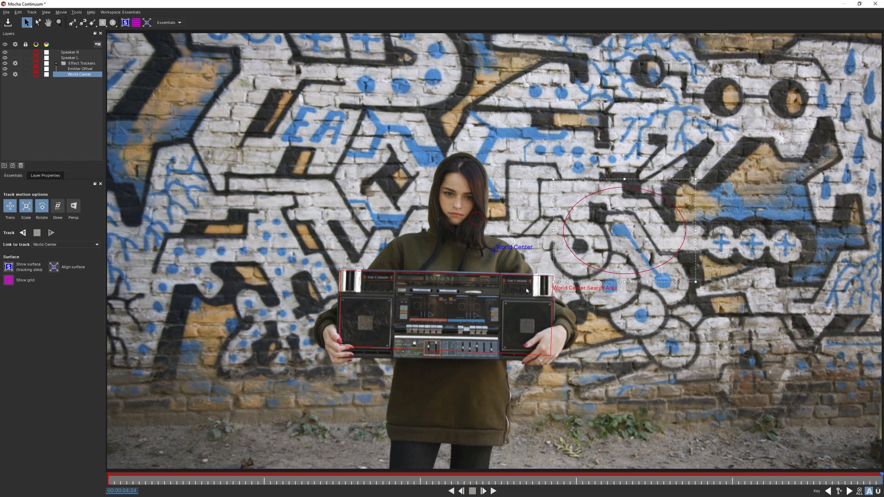
{"action": "mouse_move", "coordinate": [567, 240]}
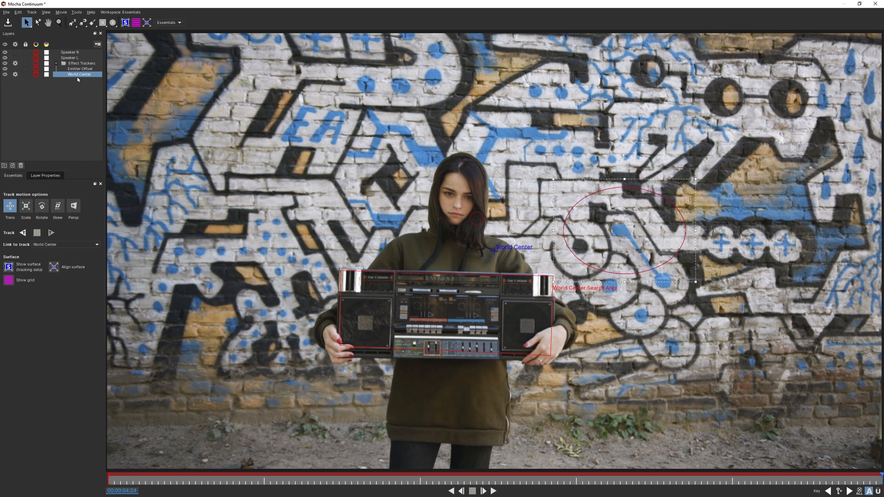
{"action": "left_click", "coordinate": [50, 233]}
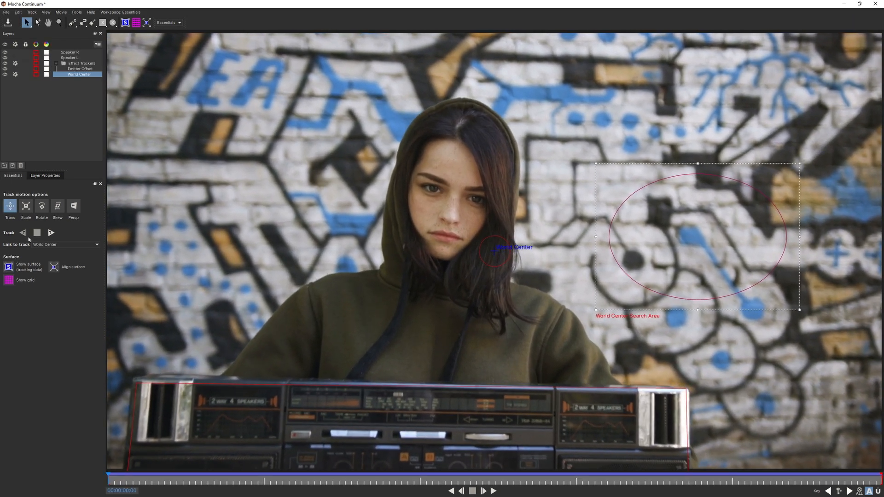
{"action": "left_click", "coordinate": [482, 491]}
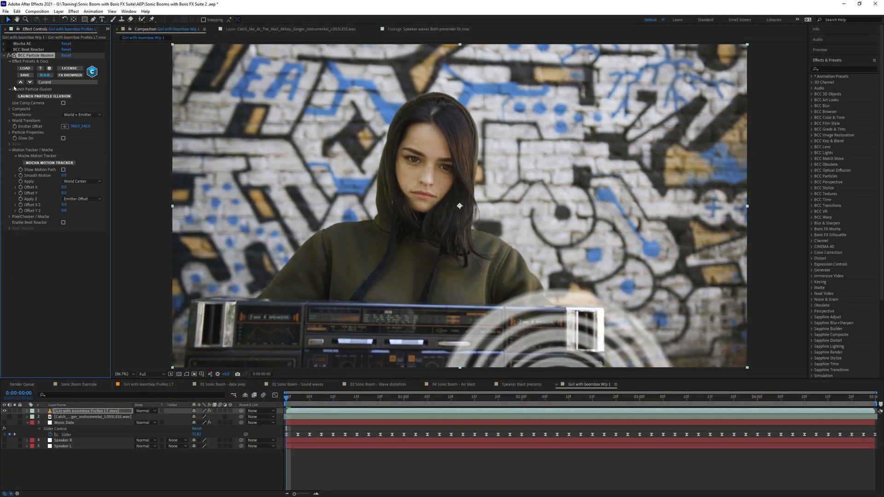
{"action": "mouse_move", "coordinate": [105, 198]}
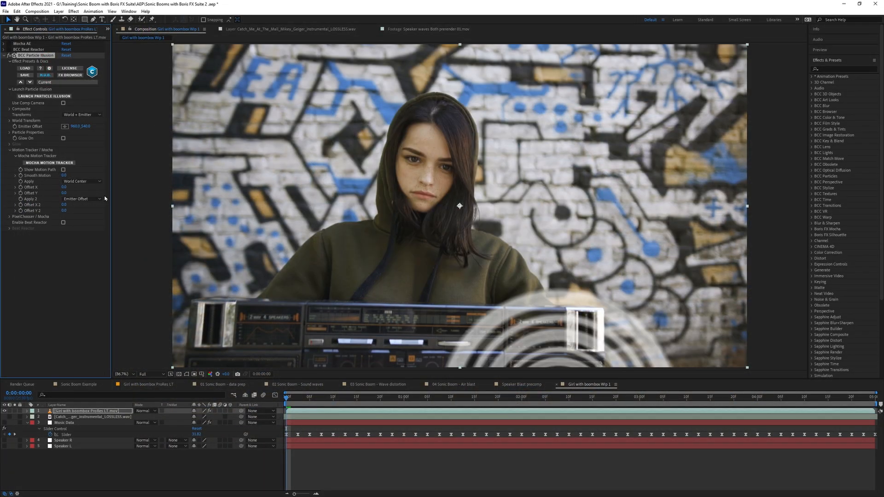
- Scrub later frames to confirm rings stay on the right speaker, then collapse Motion Tracker / Mocha
{"action": "left_click", "coordinate": [511, 398]}
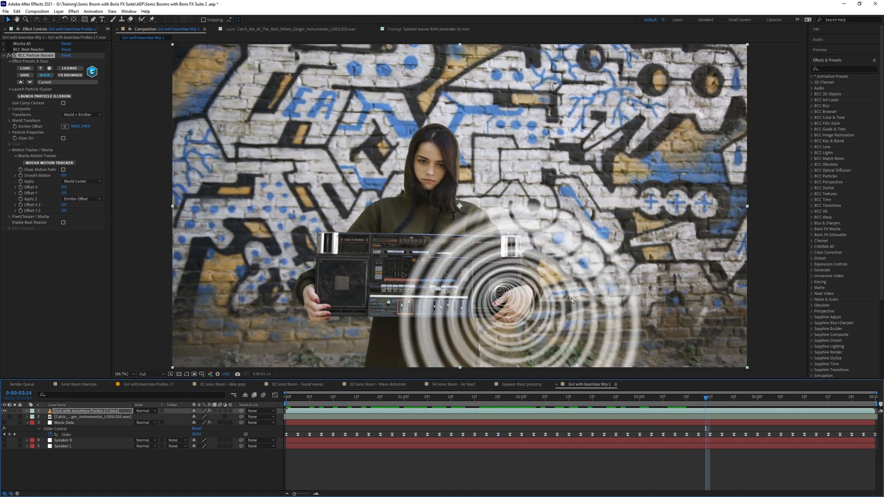
{"action": "left_click", "coordinate": [407, 398]}
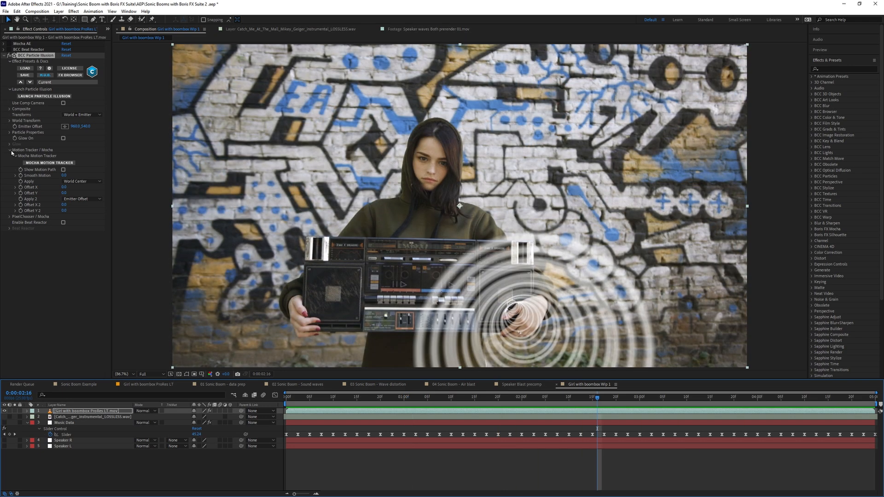
{"action": "left_click", "coordinate": [6, 155]}
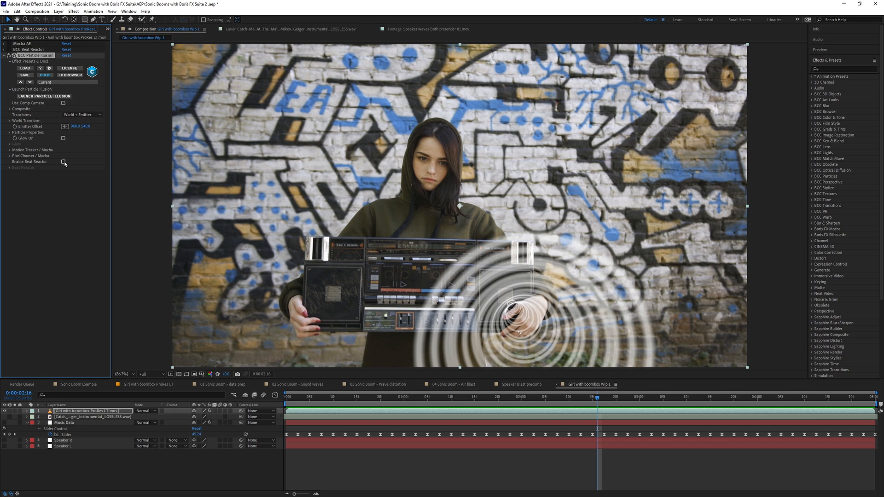
{"action": "left_click", "coordinate": [63, 163]}
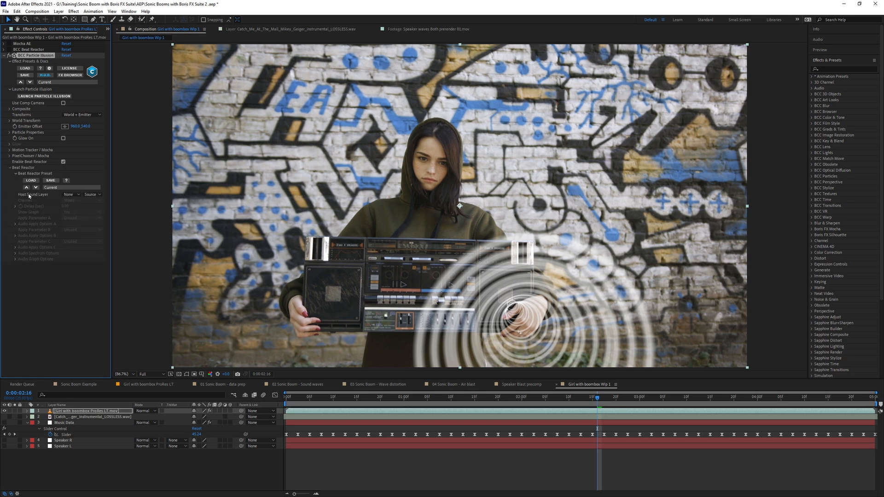
{"action": "left_click", "coordinate": [69, 194]}
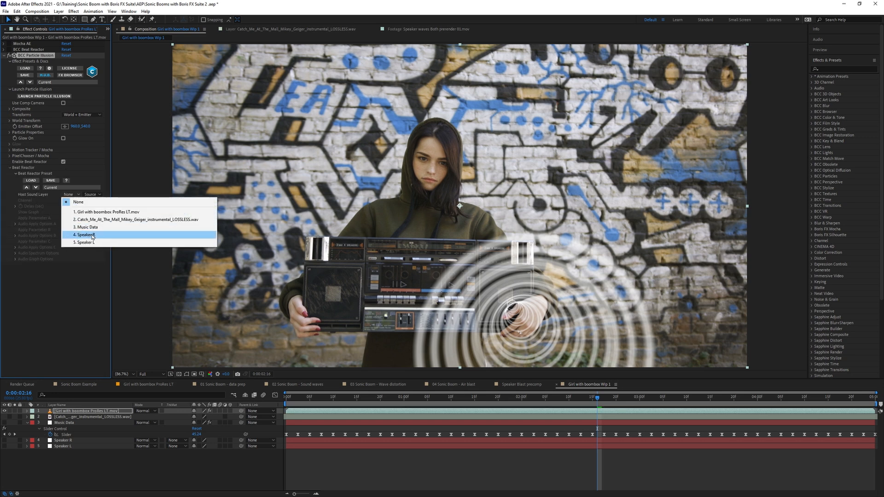
{"action": "left_click", "coordinate": [134, 219]}
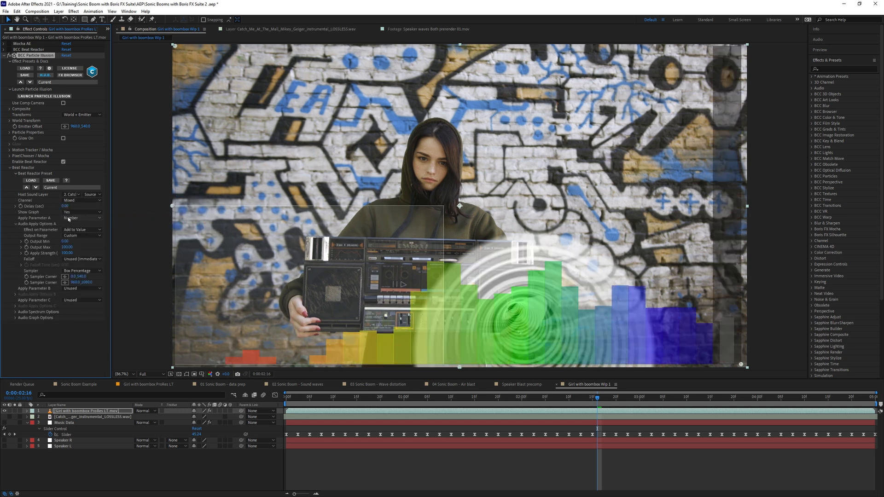
{"action": "left_click", "coordinate": [82, 219]}
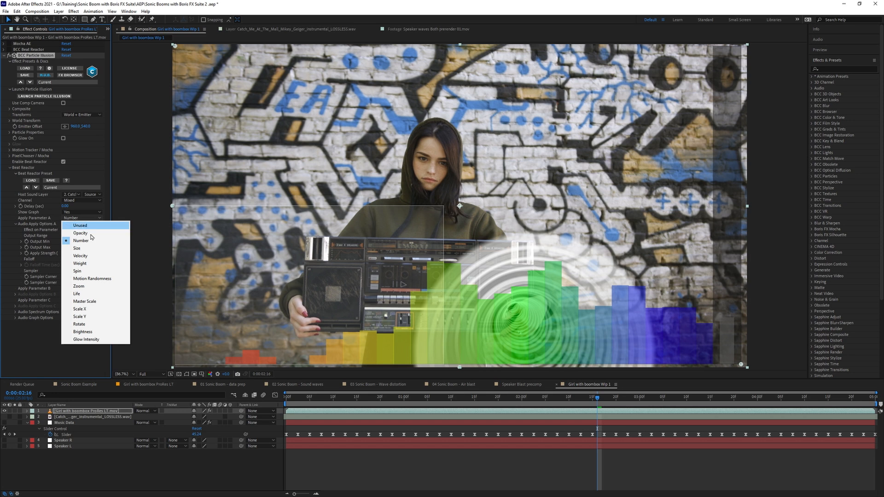
{"action": "mouse_move", "coordinate": [81, 241]}
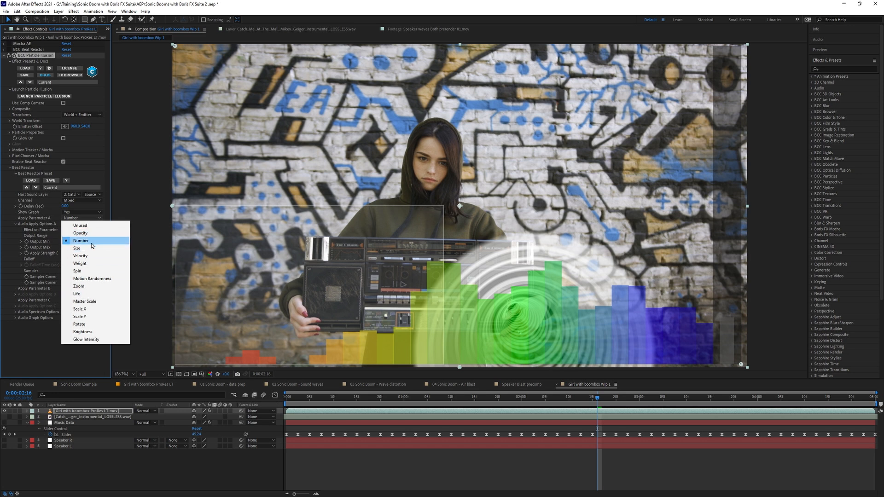
{"action": "mouse_move", "coordinate": [88, 249]}
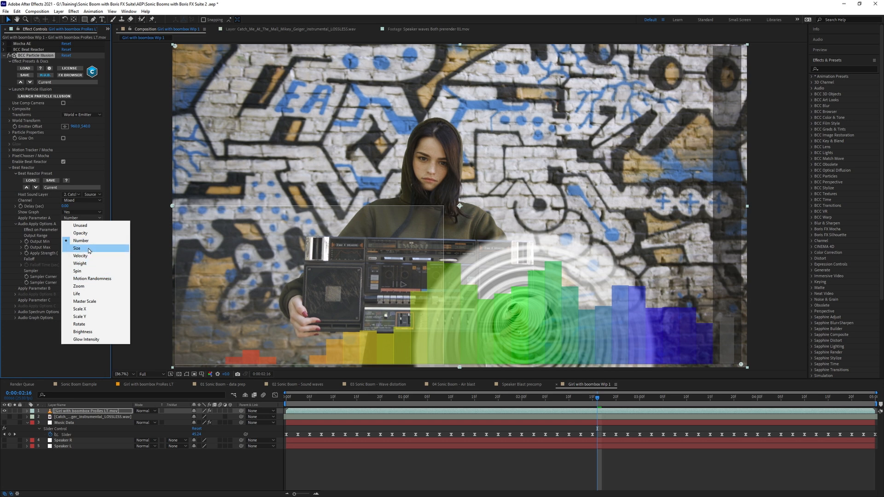
{"action": "mouse_move", "coordinate": [93, 252]}
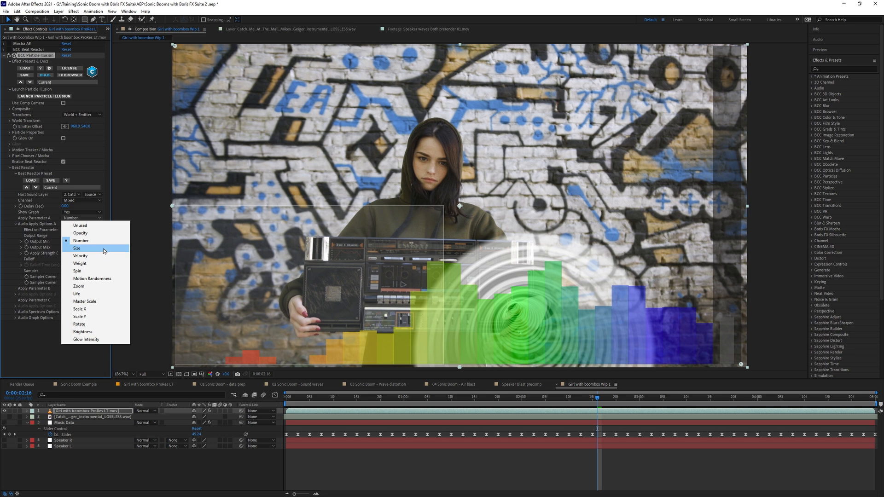
{"action": "mouse_move", "coordinate": [95, 271]}
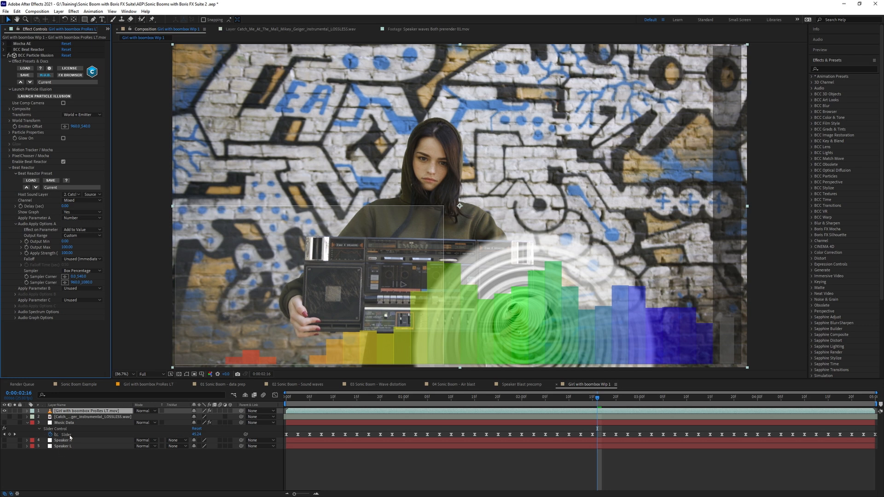
{"action": "mouse_move", "coordinate": [87, 433]}
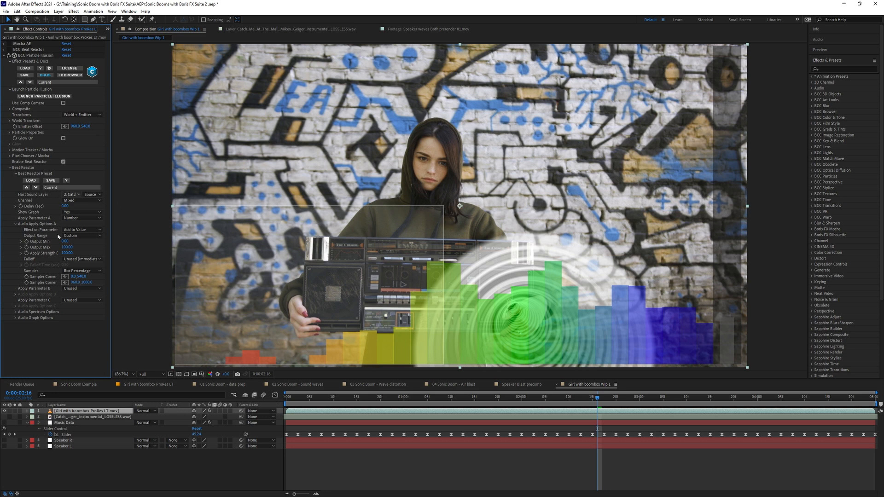
{"action": "mouse_move", "coordinate": [56, 203]}
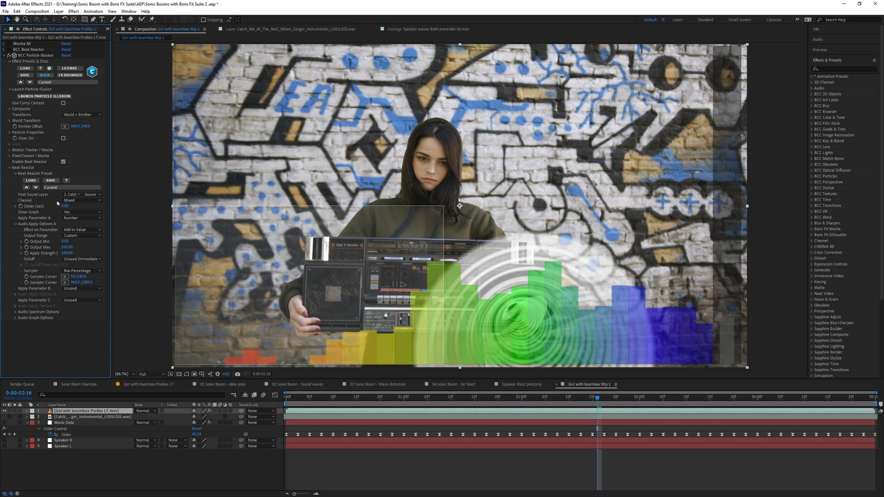
{"action": "left_click", "coordinate": [63, 162]}
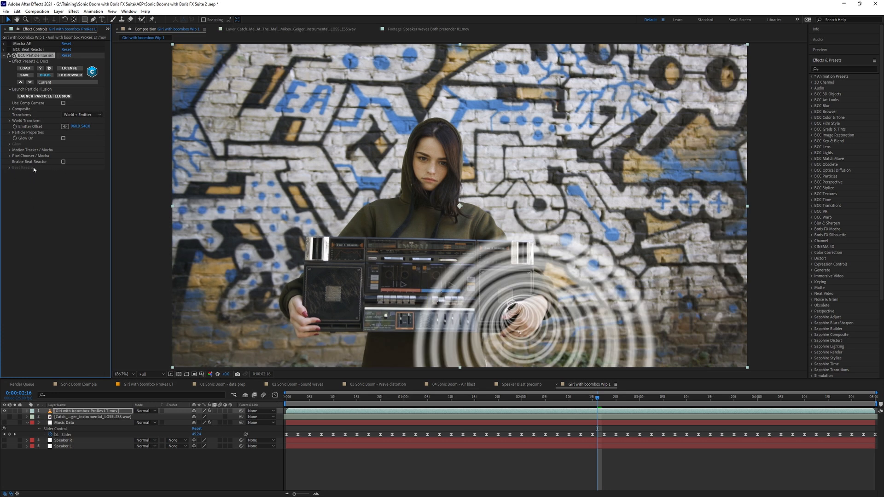
{"action": "mouse_move", "coordinate": [102, 179]}
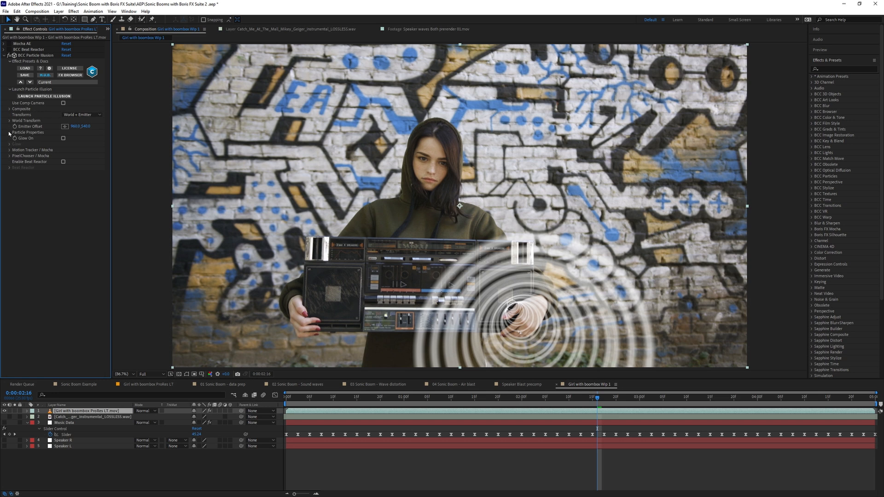
- Expand Particle Properties and scroll to the emitter's Number property
{"action": "left_click", "coordinate": [9, 132]}
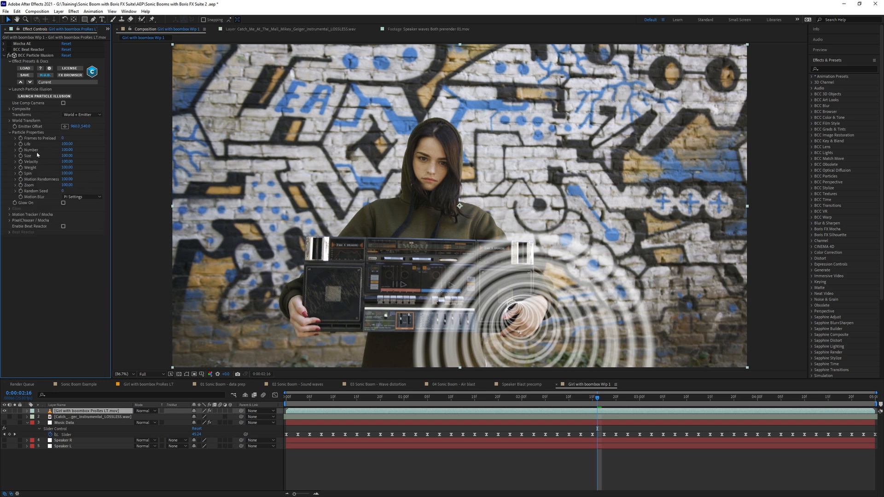
{"action": "mouse_move", "coordinate": [22, 155]}
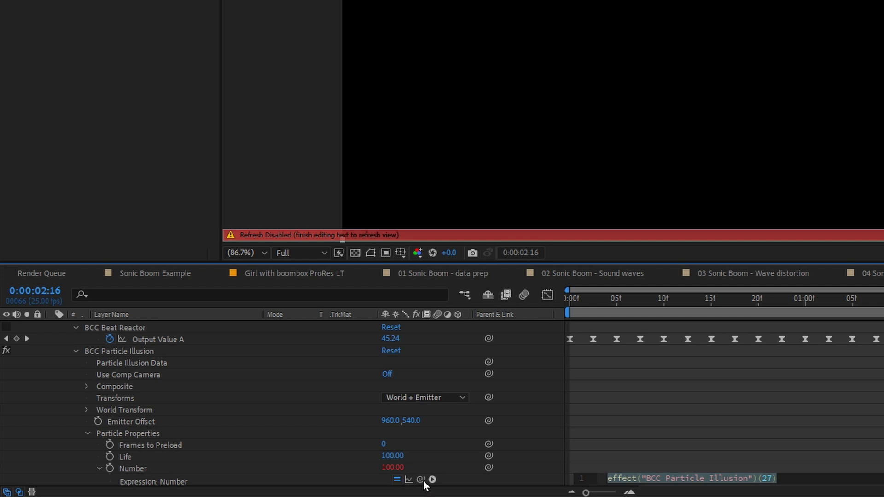
{"action": "scroll", "scroll_direction": "down", "scroll_amount": 3}
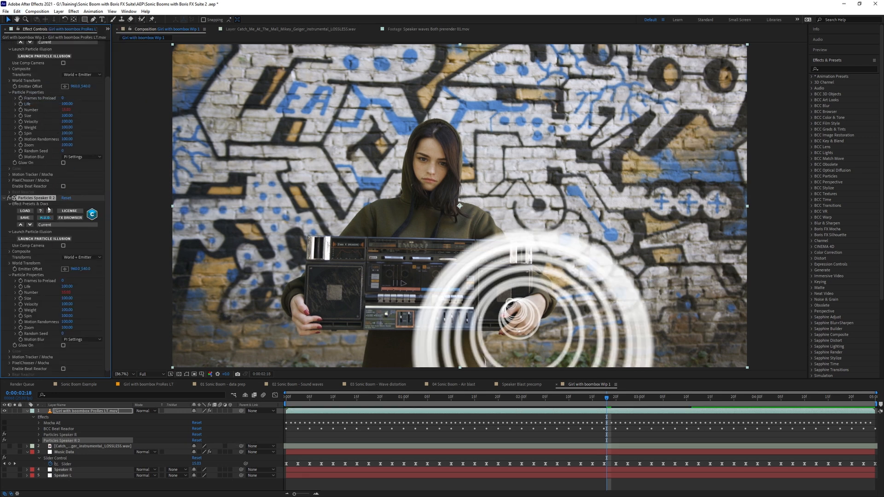
- Launch the Mocha Motion Tracker for the second emitter, Particles Speaker L
{"action": "double_click", "coordinate": [32, 197]}
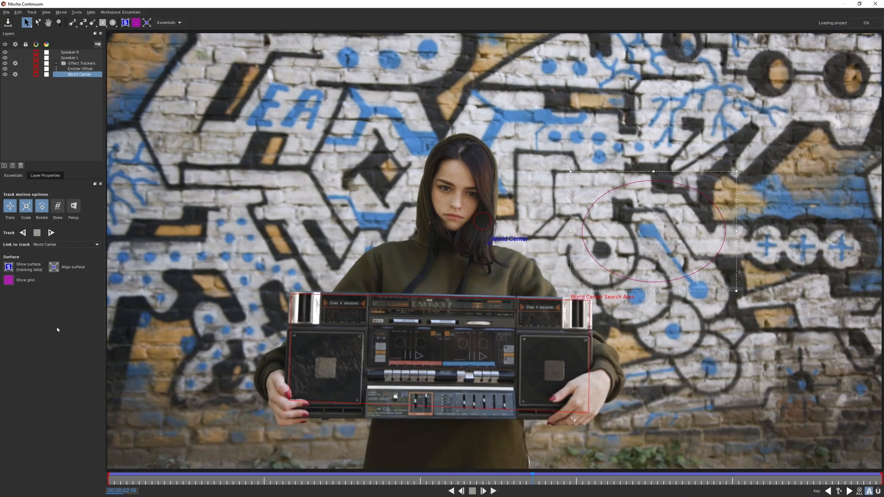
- Select the Emitter Offset layer and scrub through the clip to verify its track
{"action": "left_click", "coordinate": [79, 69]}
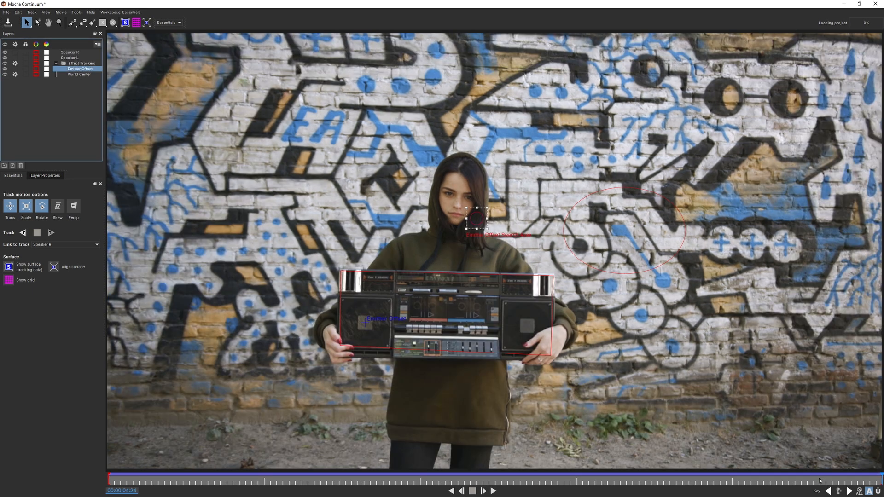
{"action": "left_click_drag", "start_coordinate": [820, 480], "coordinate": [296, 480]}
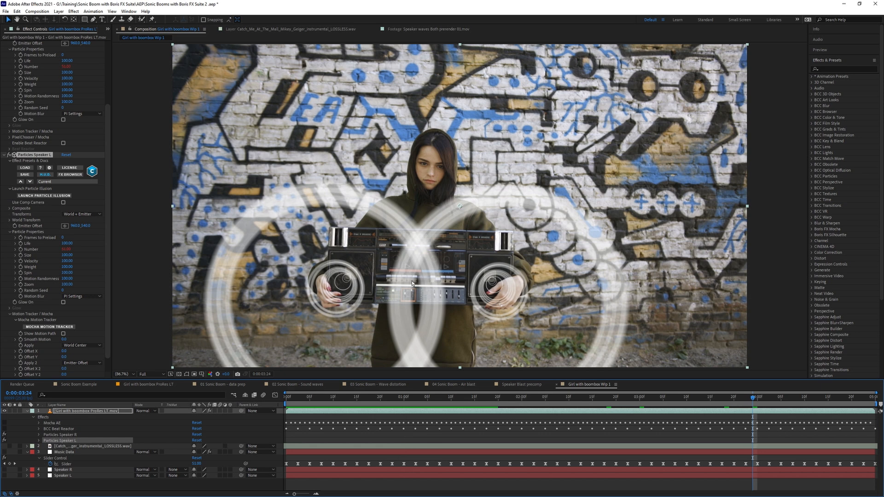
{"action": "mouse_move", "coordinate": [98, 317]}
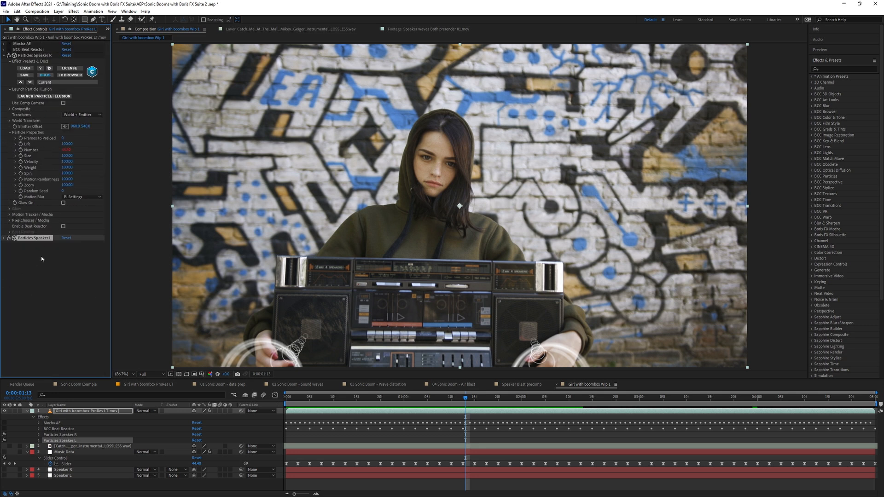
- Collapse the Particles Speaker L effect in Effect Controls after previewing both emitters
{"action": "left_click", "coordinate": [5, 55]}
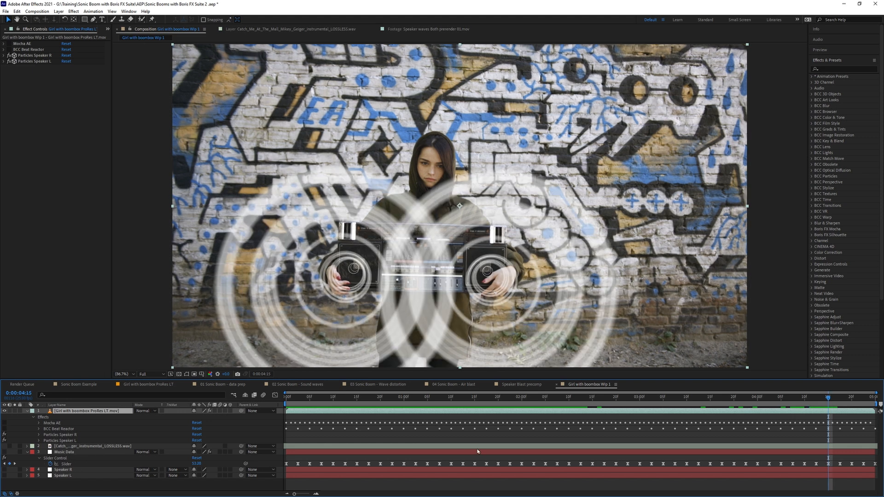
{"action": "mouse_move", "coordinate": [97, 464]}
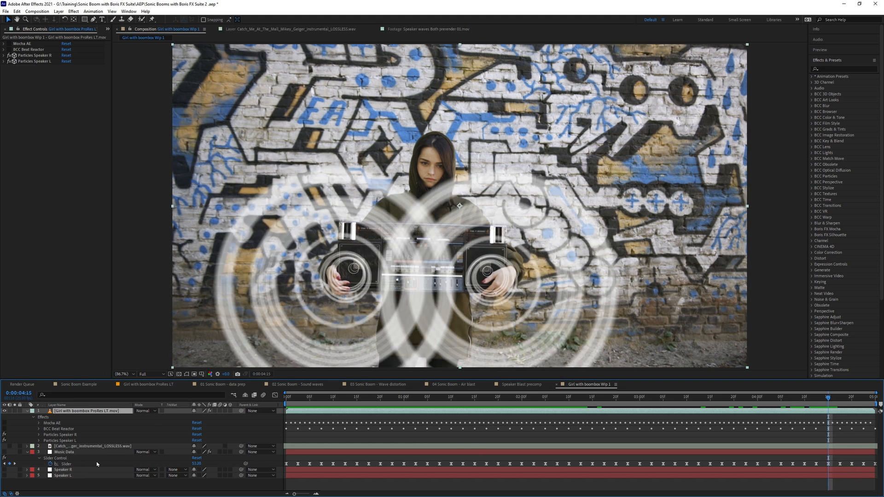